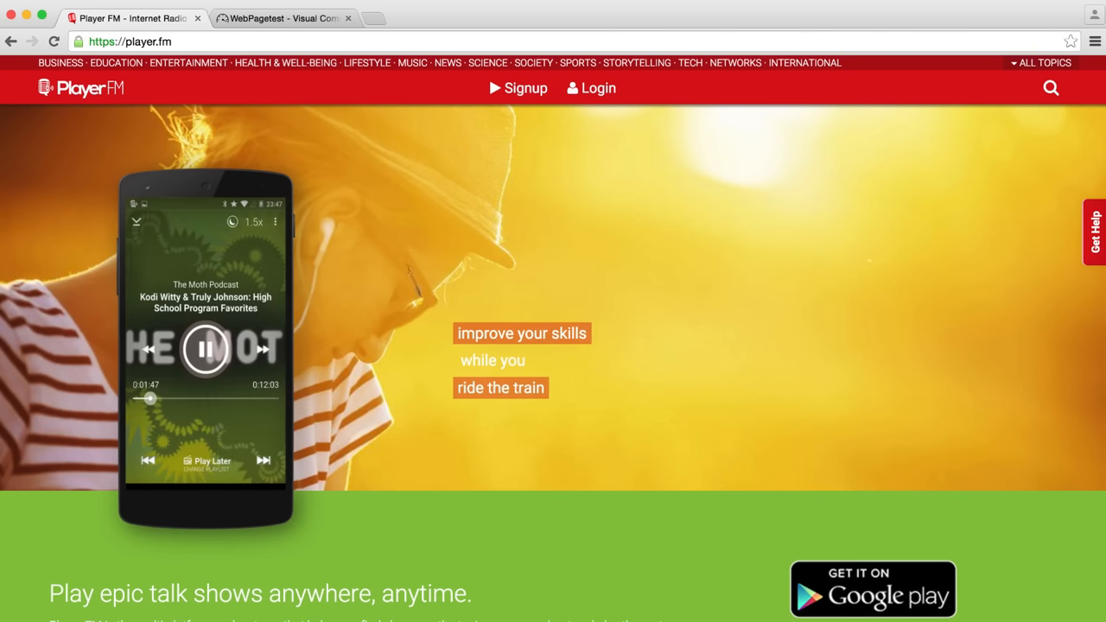
Show the player.fm visual comparison and scroll its request waterfall to inspect resource rows.
left_click(284, 18)
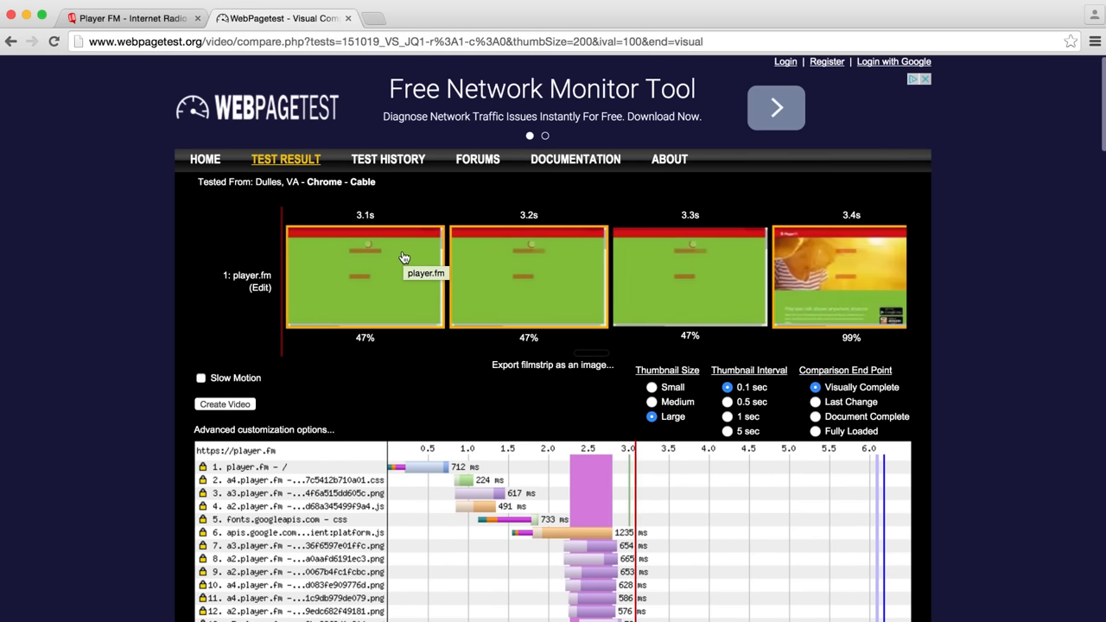
scroll("down", 3)
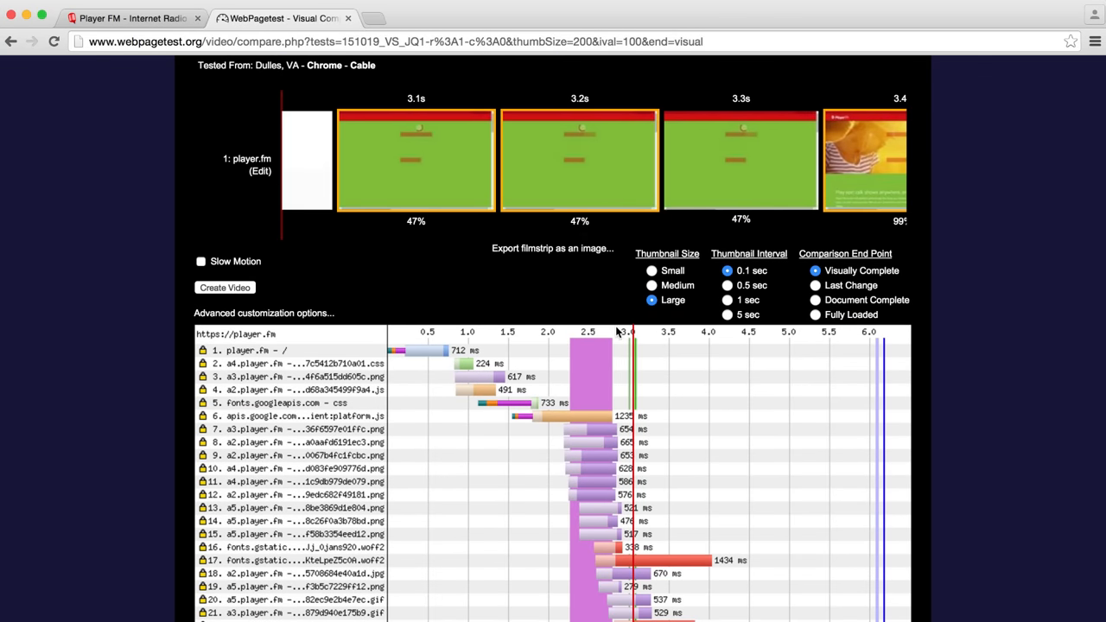
mouse_move(470, 404)
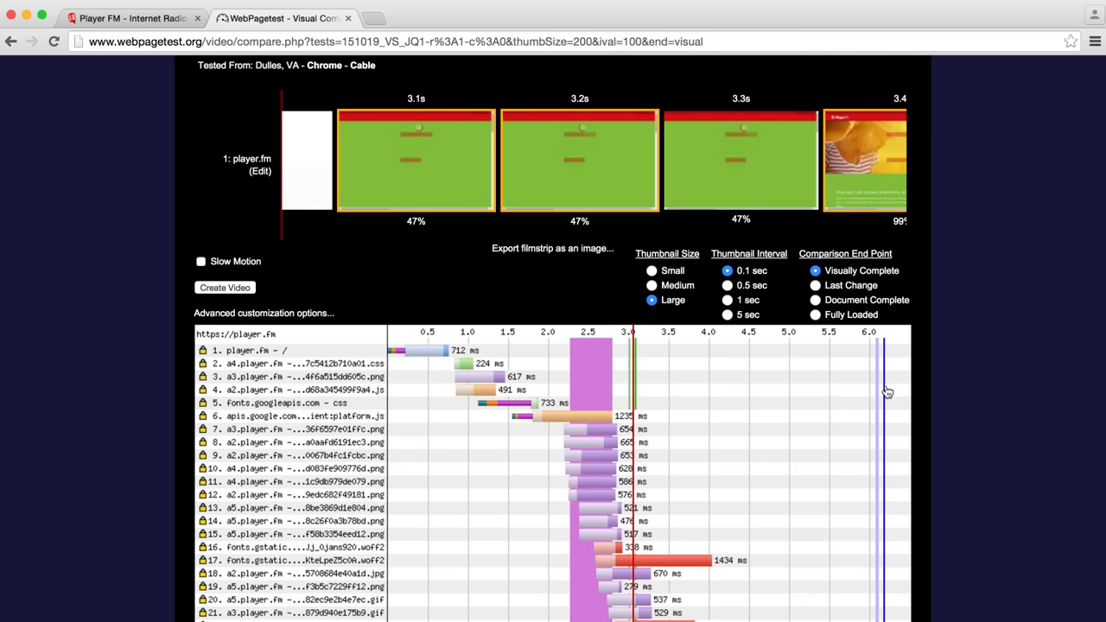
mouse_move(380, 376)
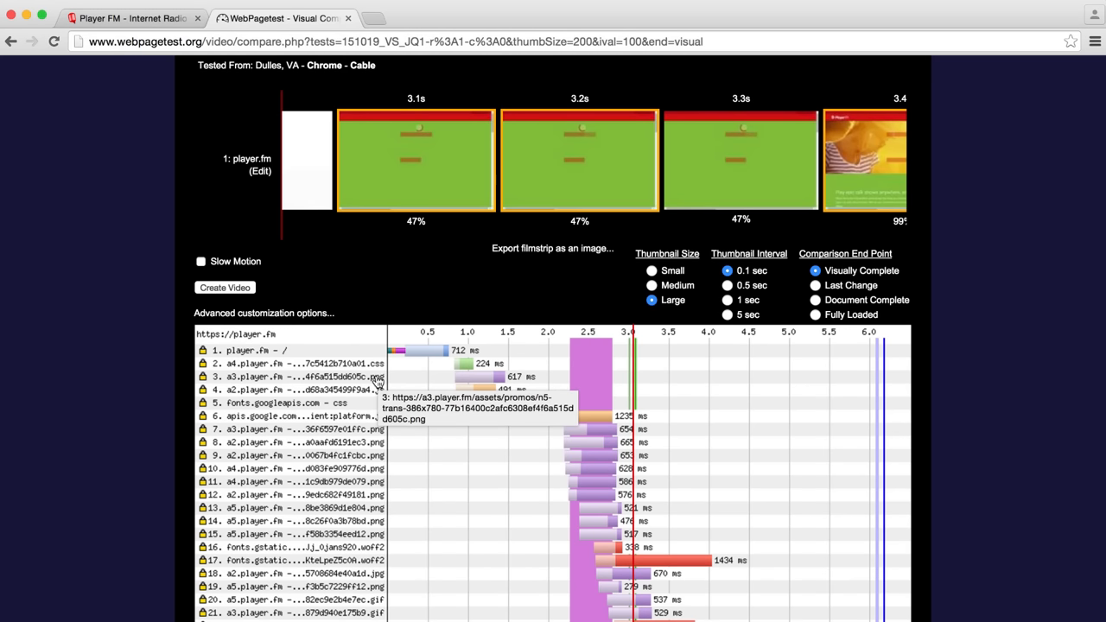
mouse_move(374, 404)
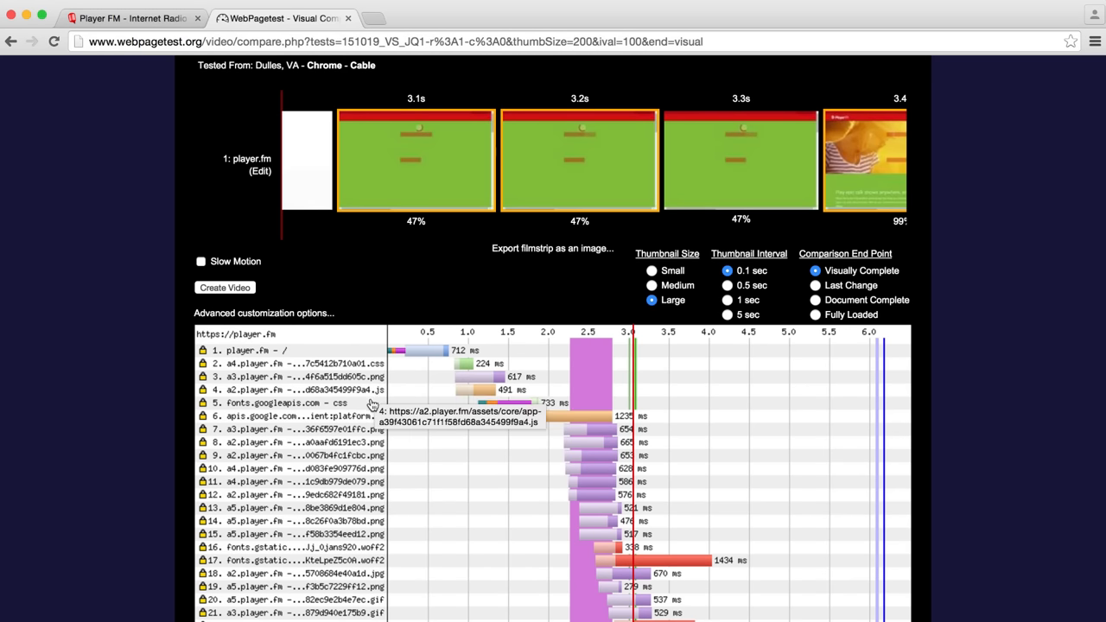
mouse_move(363, 420)
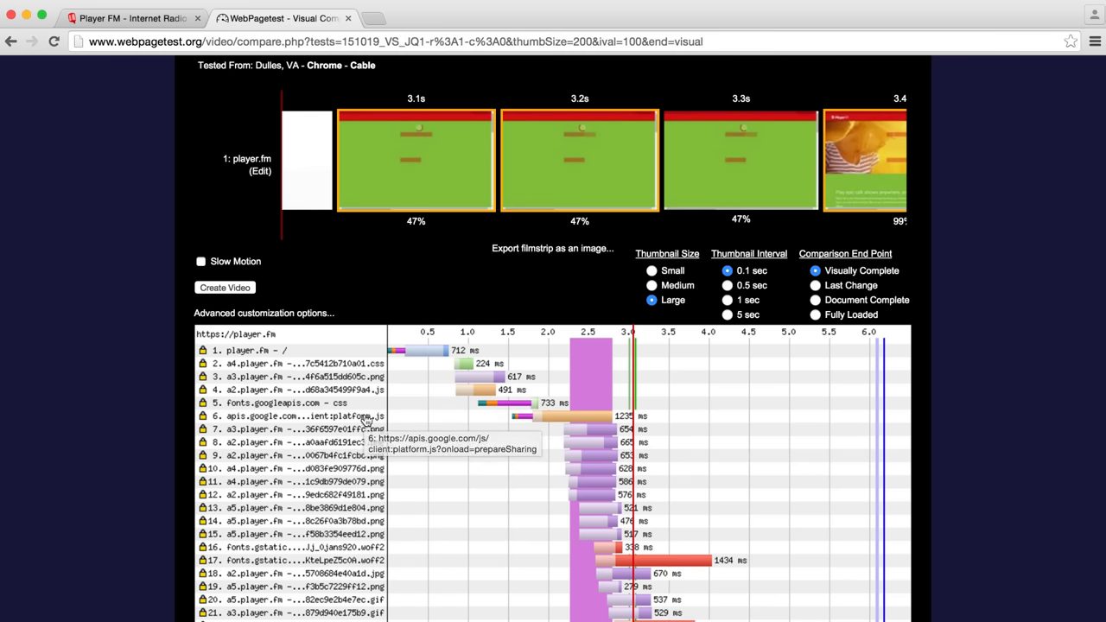
left_click(291, 415)
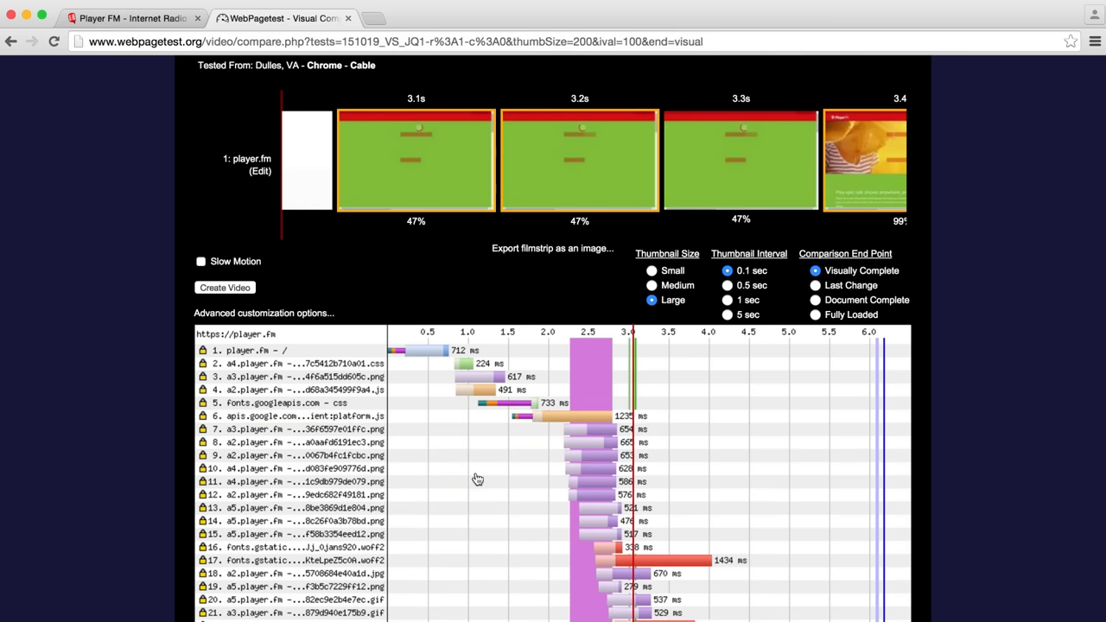
scroll("down", 3)
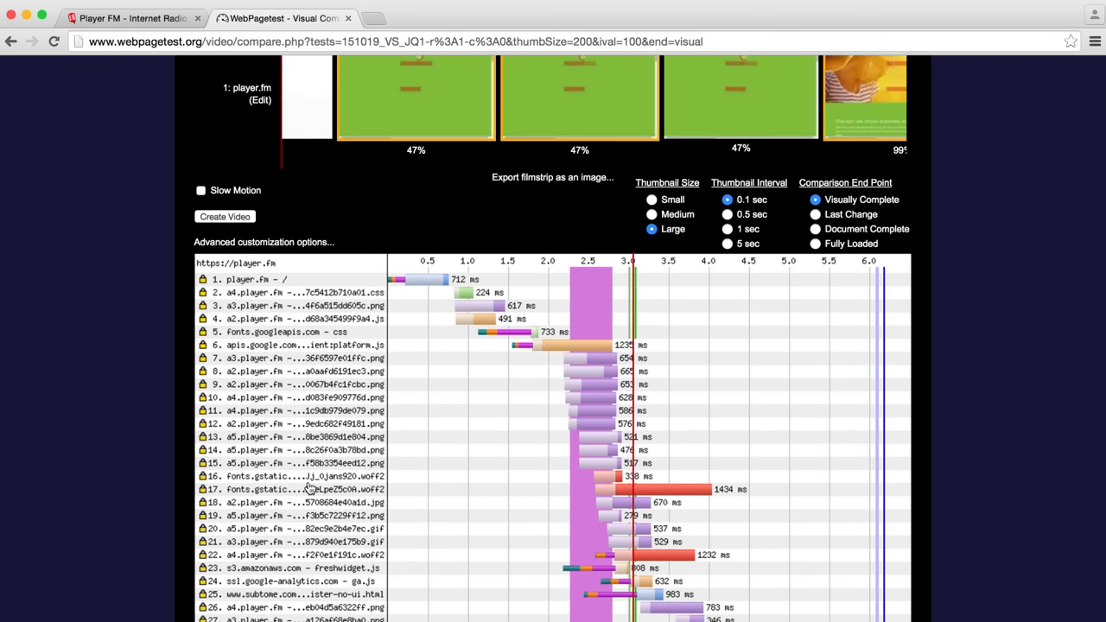
mouse_move(309, 489)
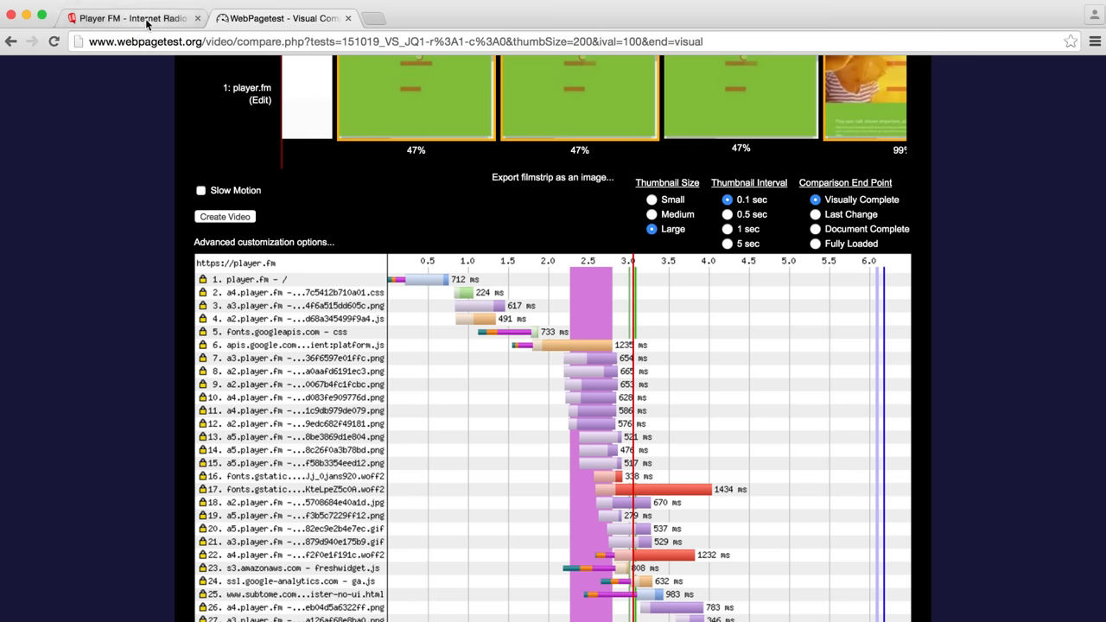
mouse_move(130, 17)
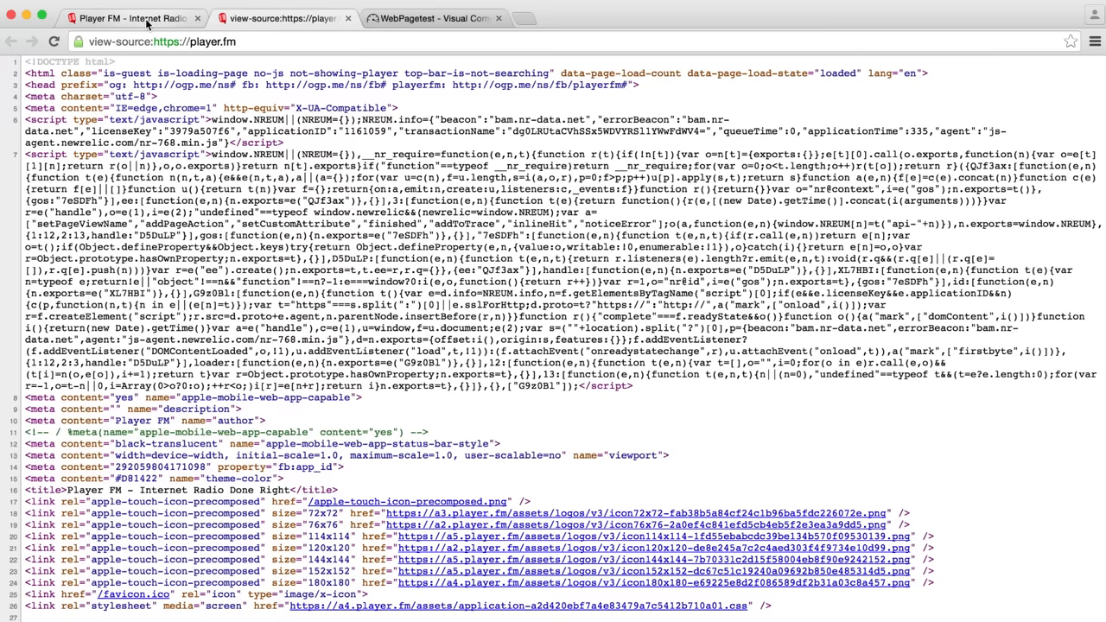
Scroll down through the player.fm view-source page.
scroll("down", 3)
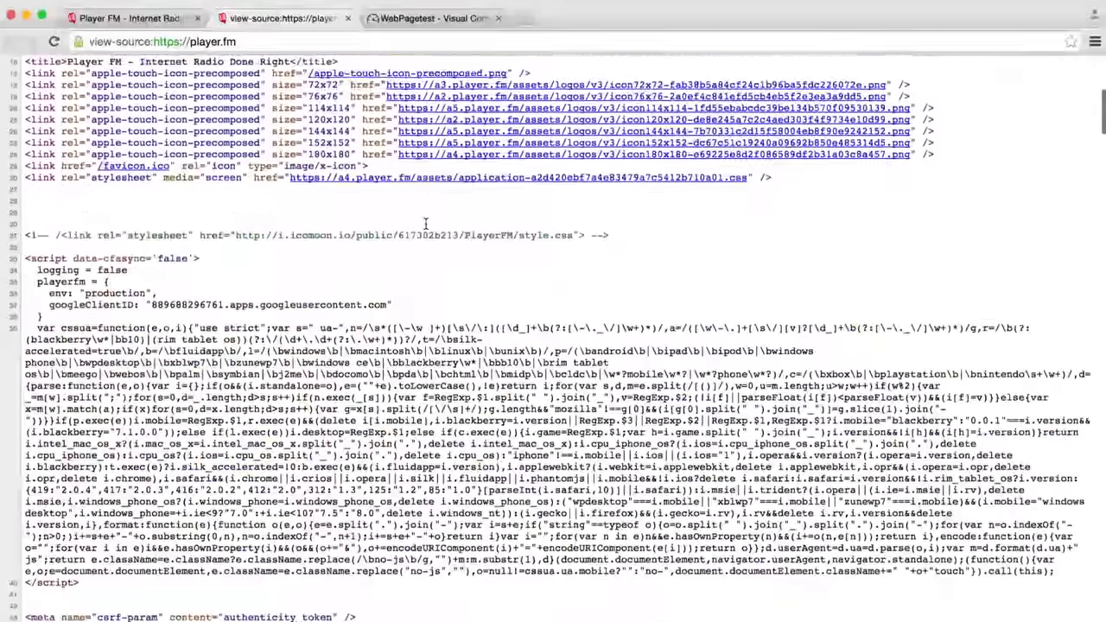
scroll("down", 3)
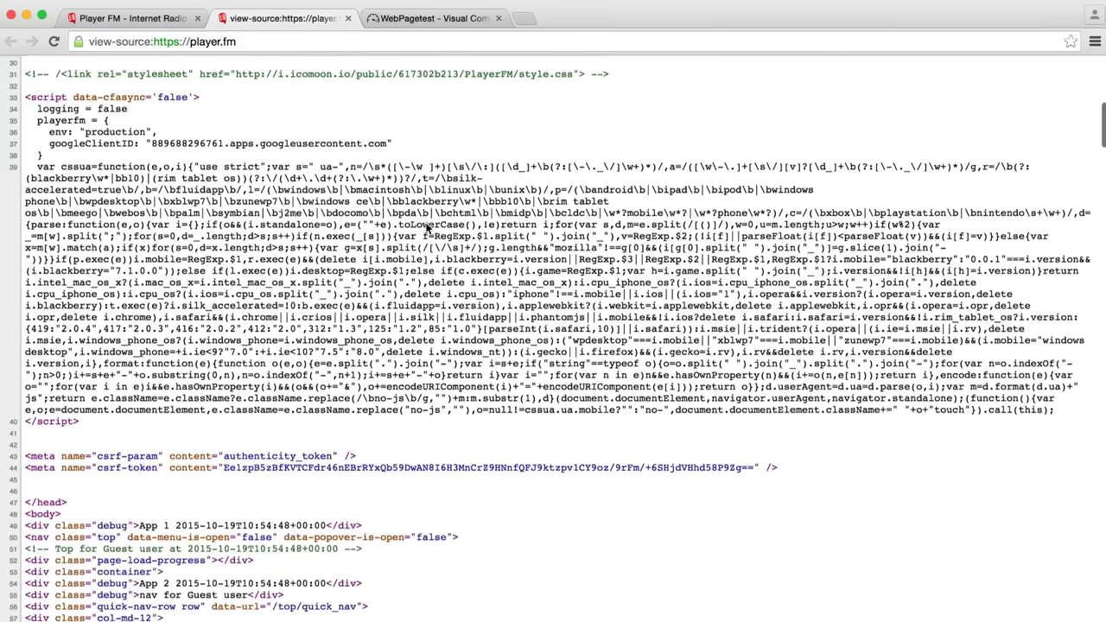
scroll("down", 3)
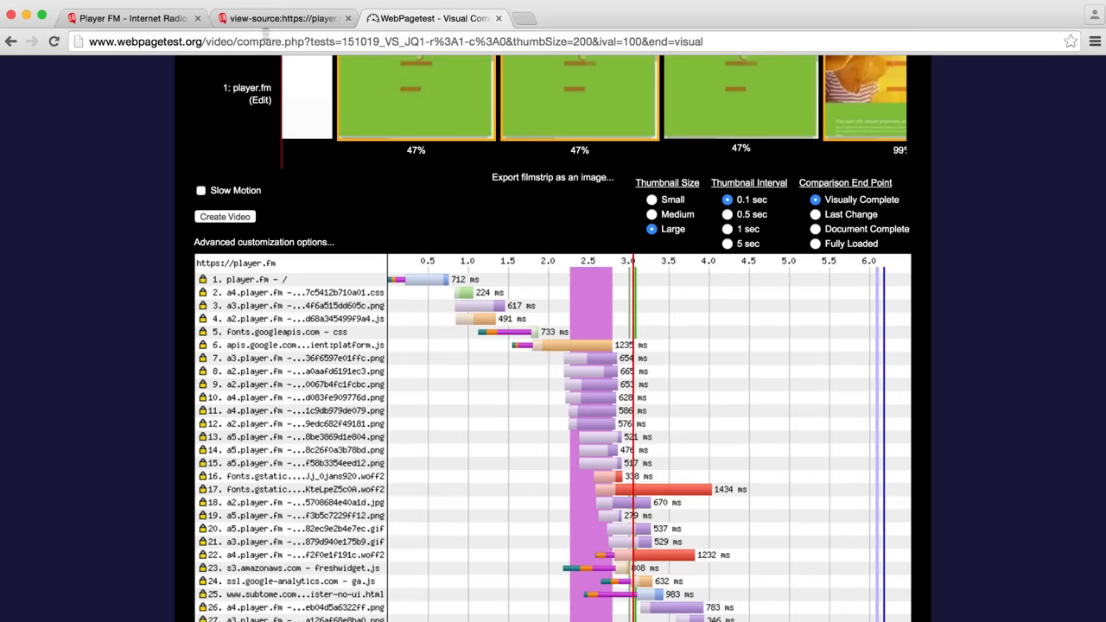
Return to the Player FM homepage and show the DevTools Timeline recorder.
left_click(129, 17)
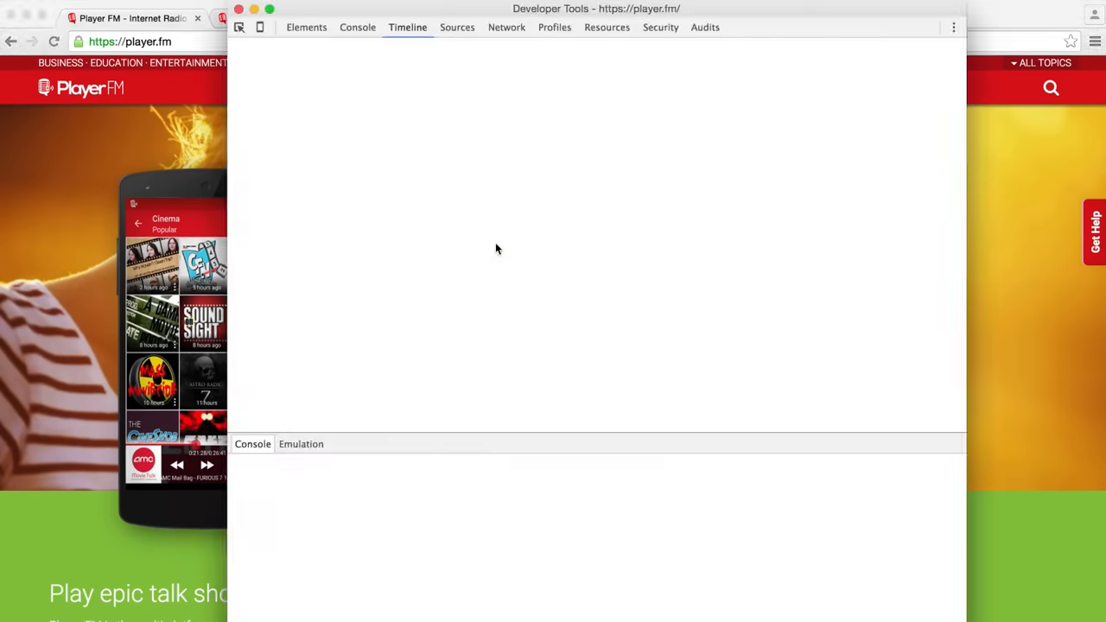
left_click(356, 28)
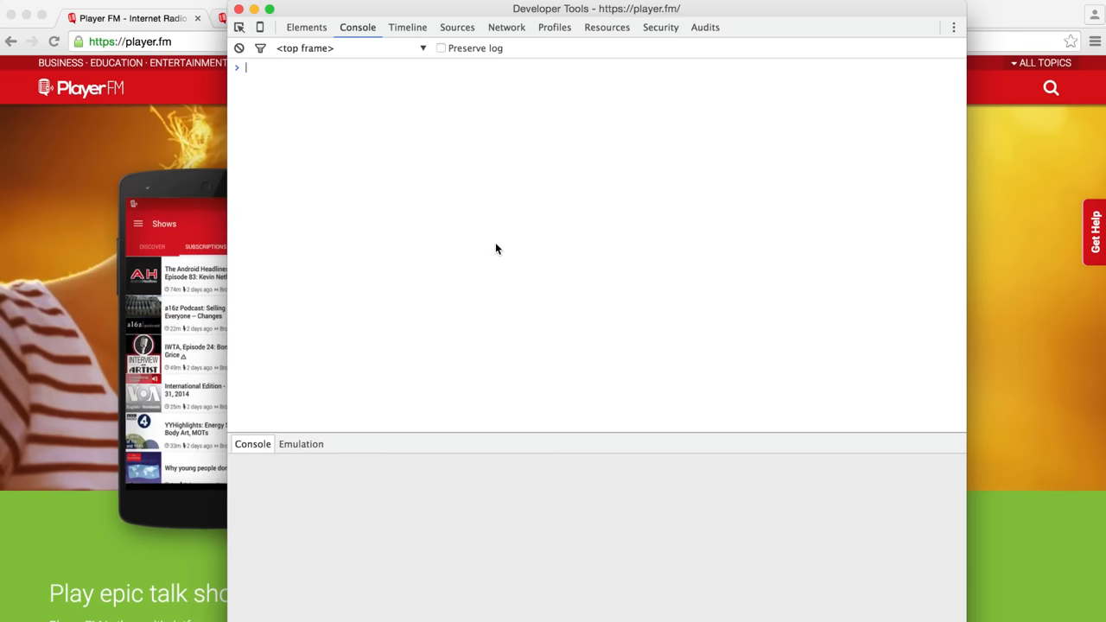
left_click(408, 28)
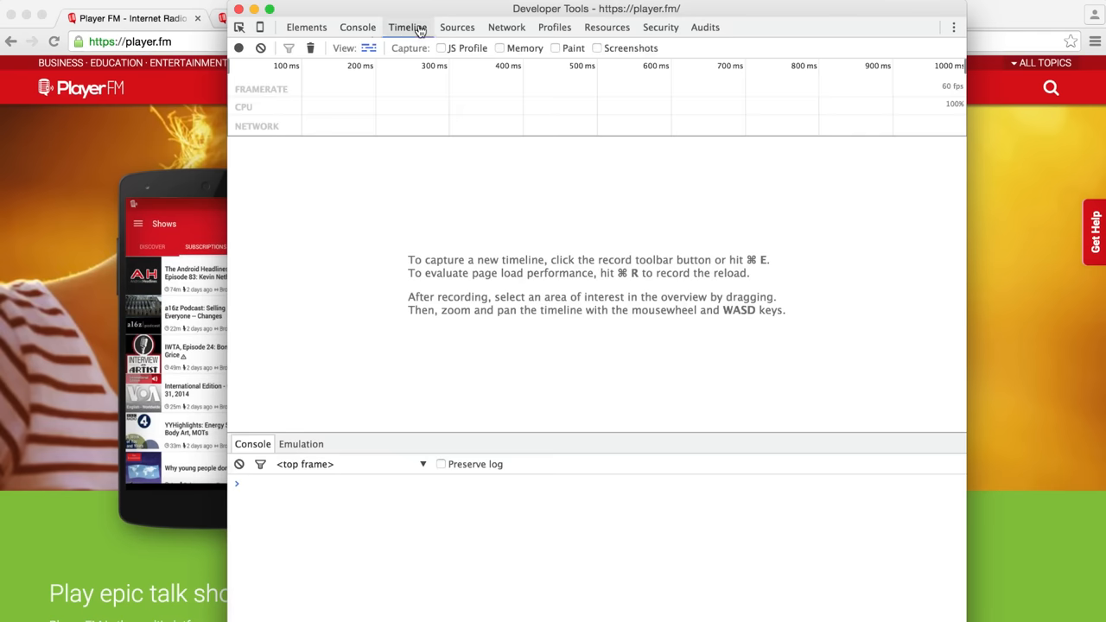
mouse_move(954, 28)
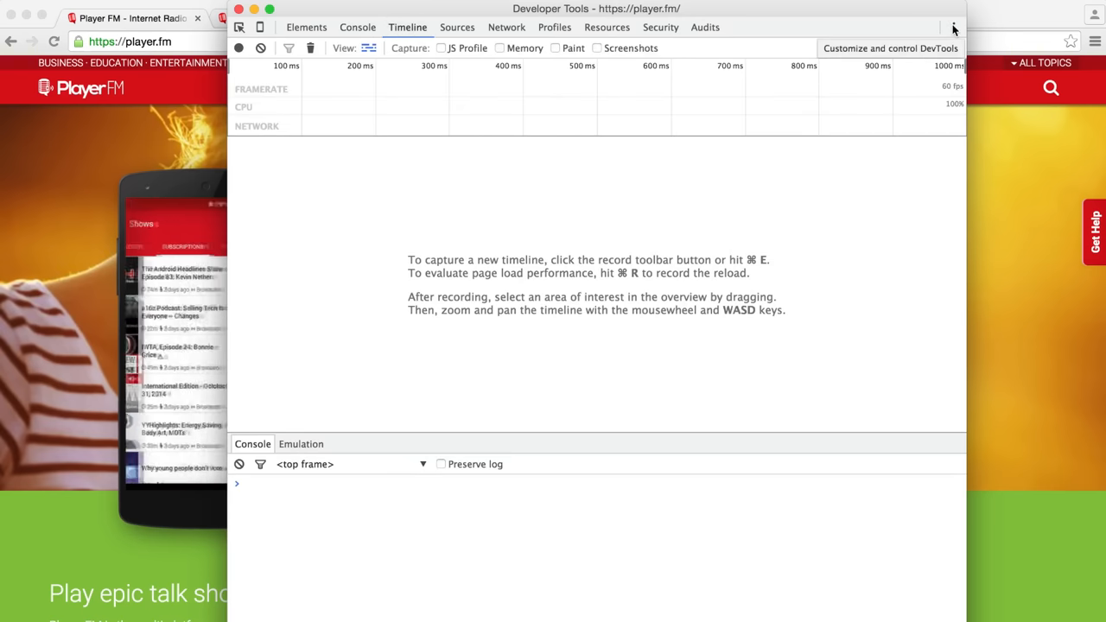
Bring up Rendering settings via More tools and toggle Enable paint flashing.
left_click(954, 28)
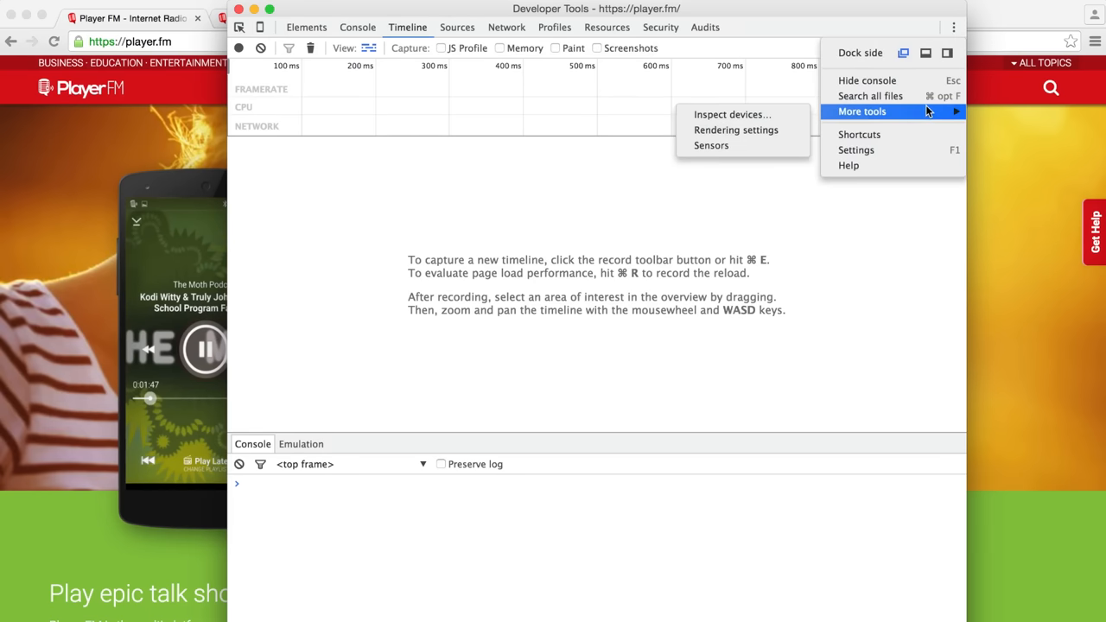
left_click(736, 129)
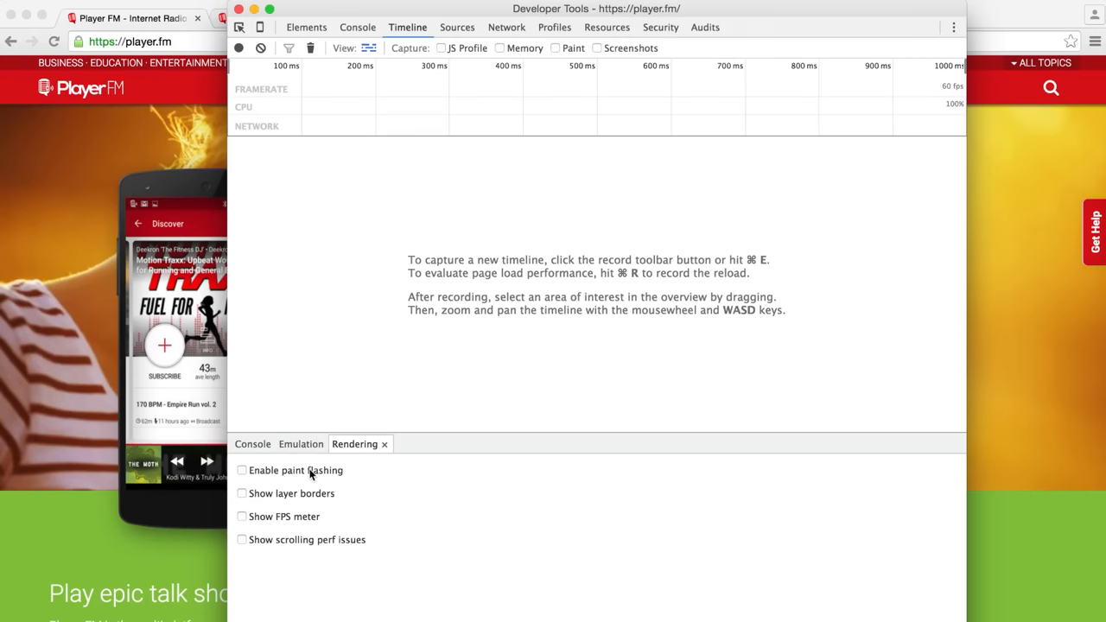
left_click(242, 470)
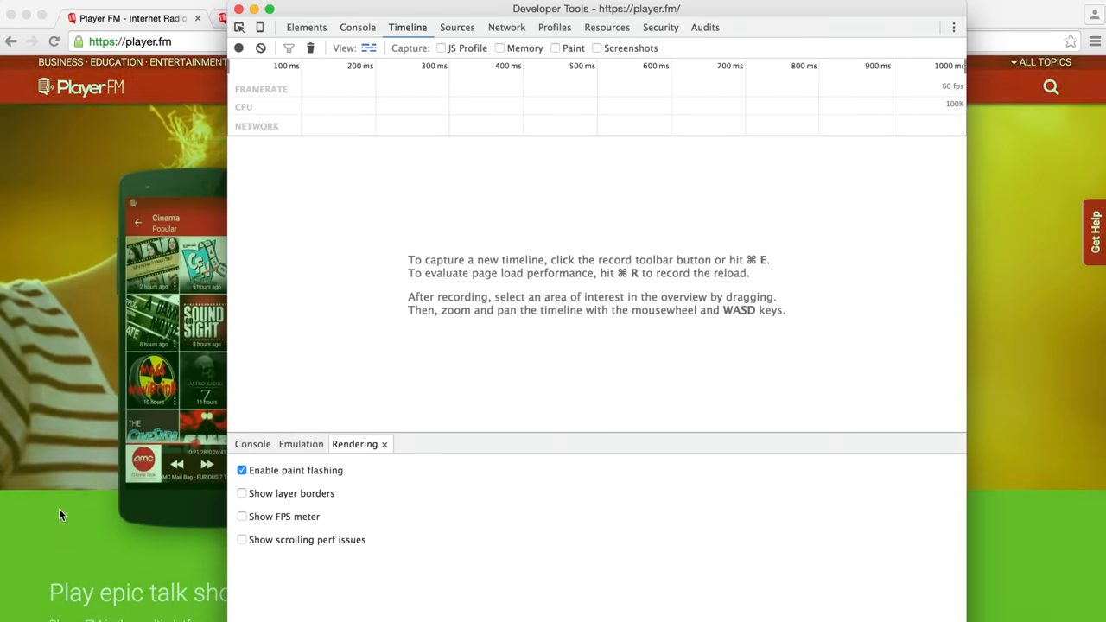
scroll("down", 3)
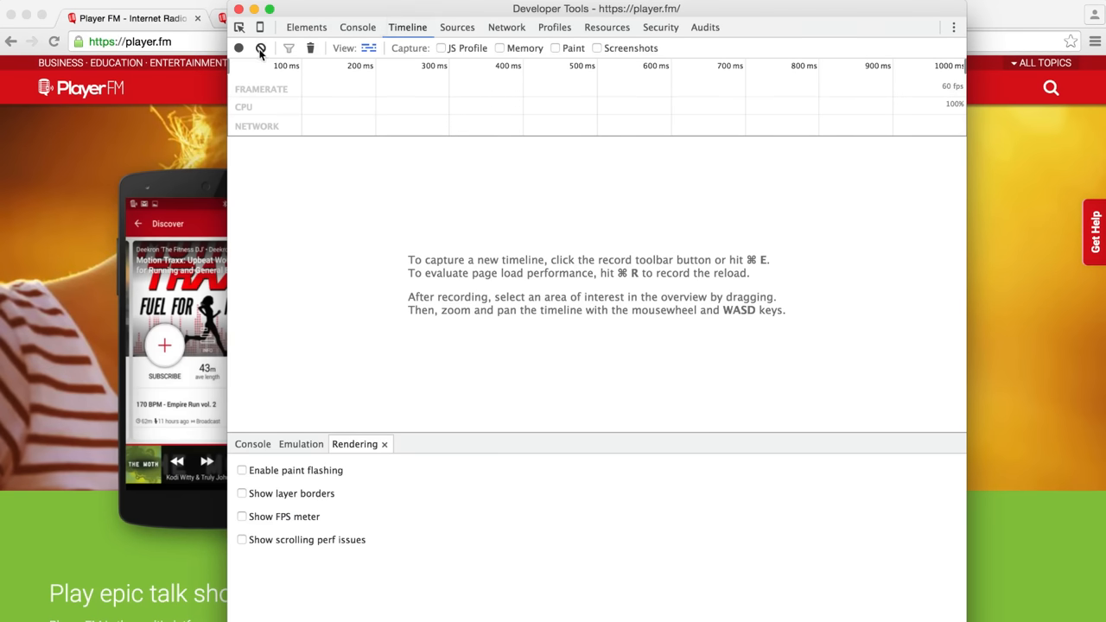
Record a scroll timeline, inspect the long frames near 1.28s and 1.86s, then show the Elements panel.
left_click(238, 48)
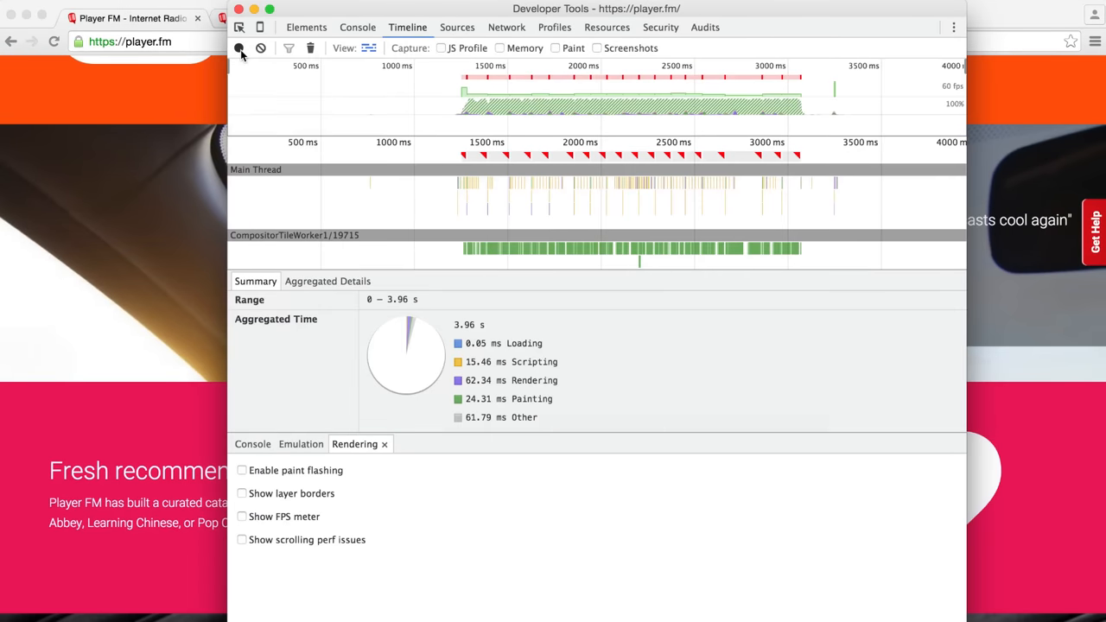
left_click(238, 48)
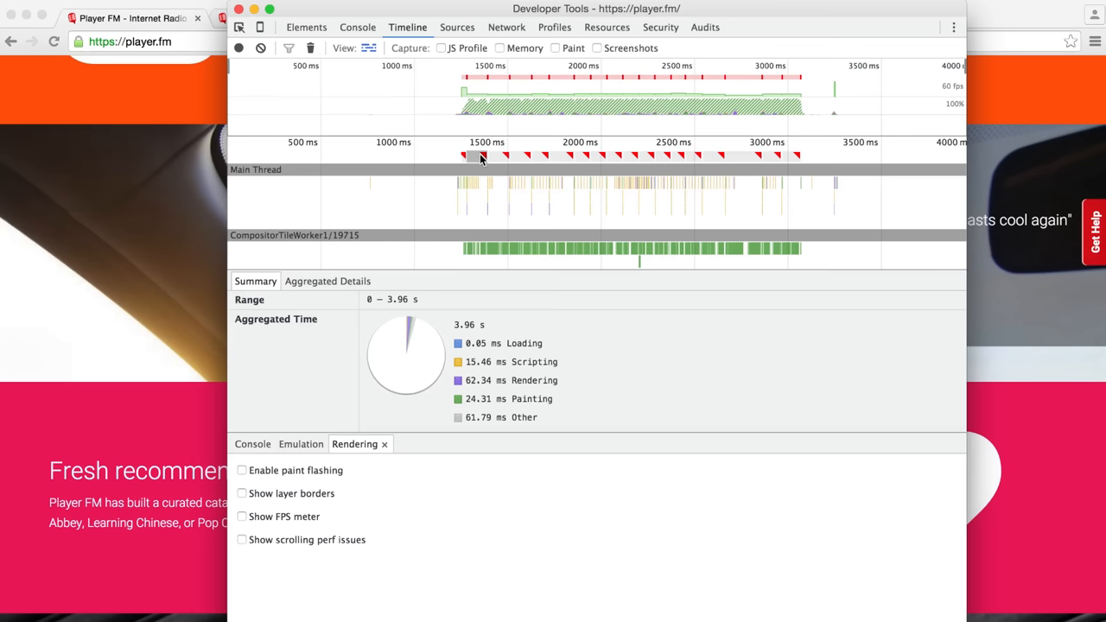
left_click(476, 156)
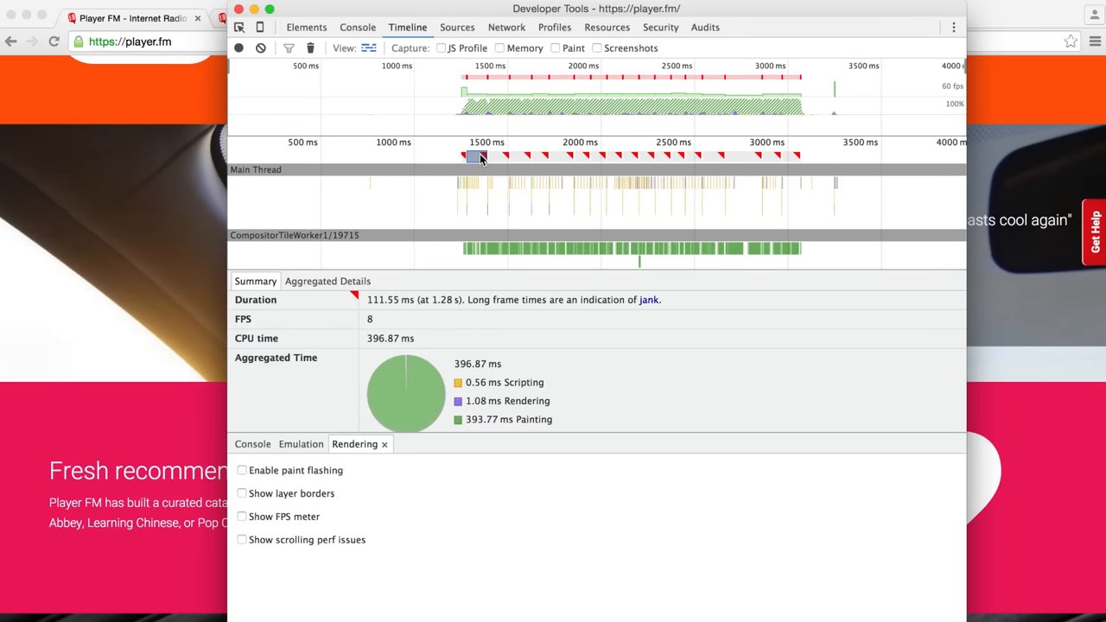
left_click(580, 155)
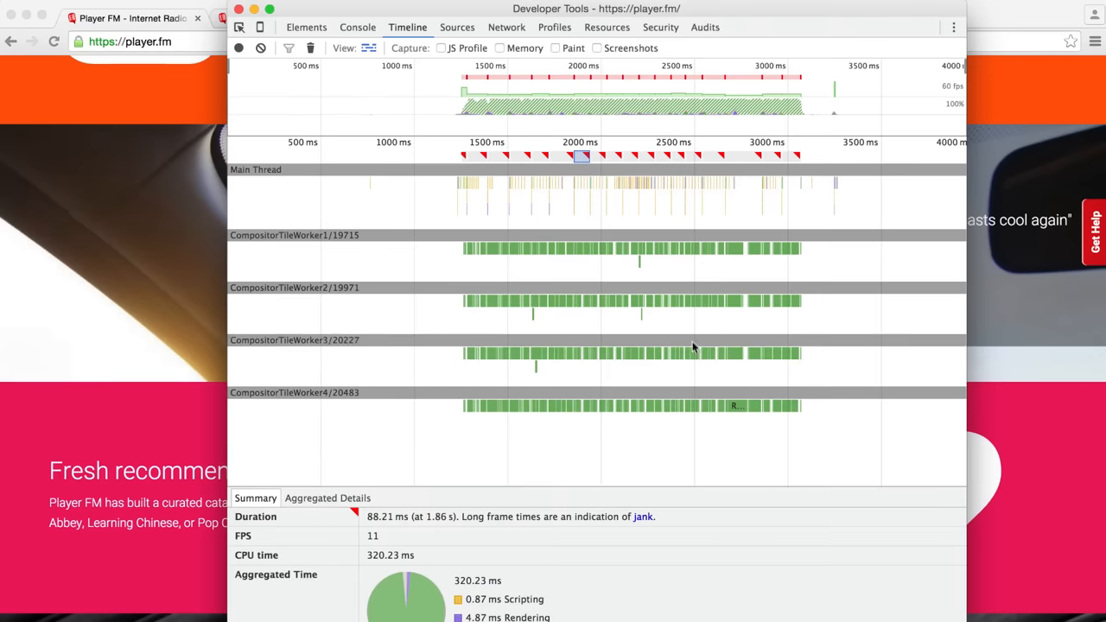
mouse_move(383, 235)
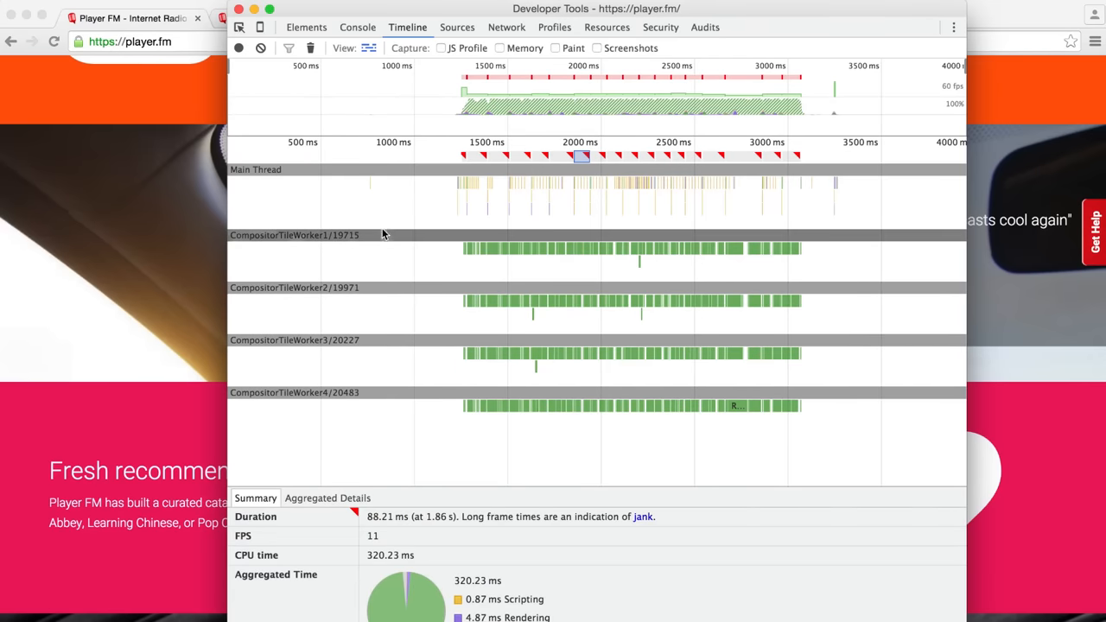
mouse_move(363, 293)
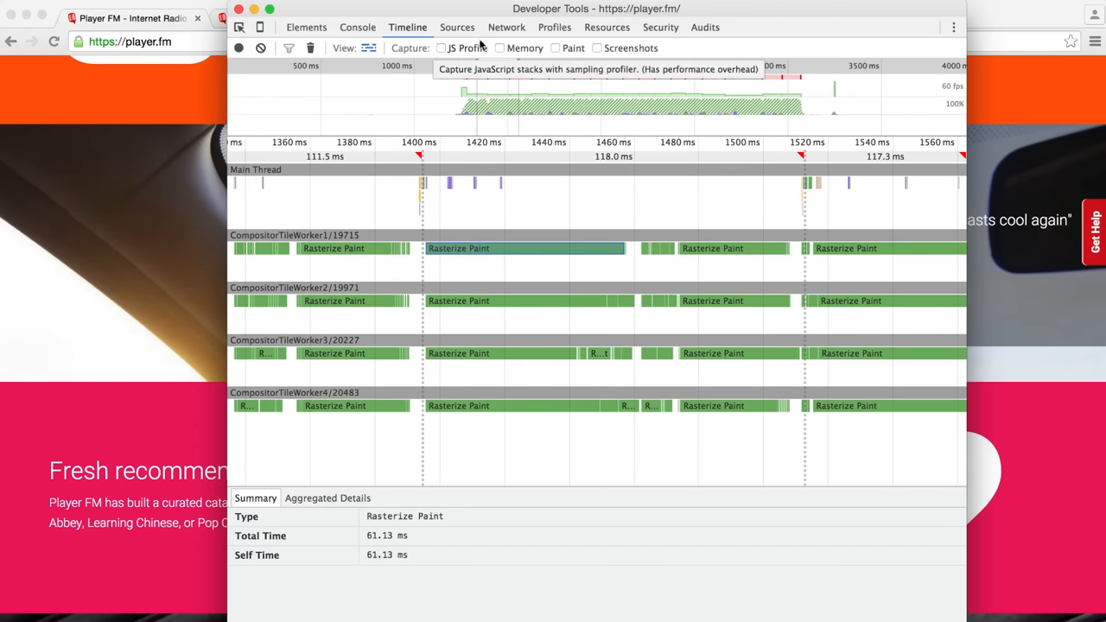
left_click(306, 28)
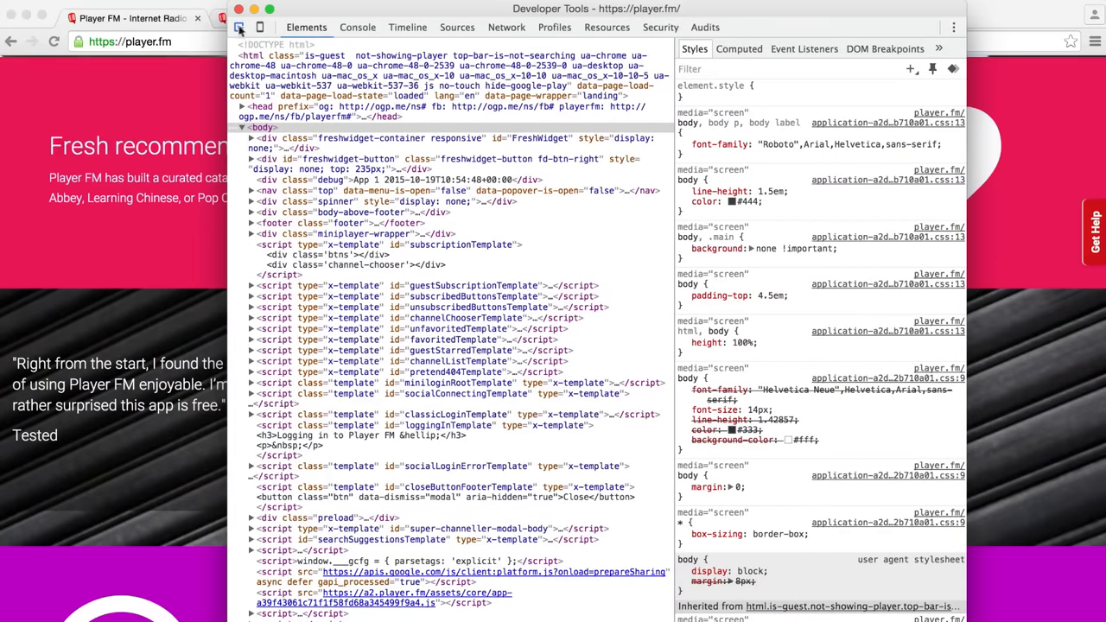
Select a data-stellar parallax section element in the Elements tree.
left_click(239, 28)
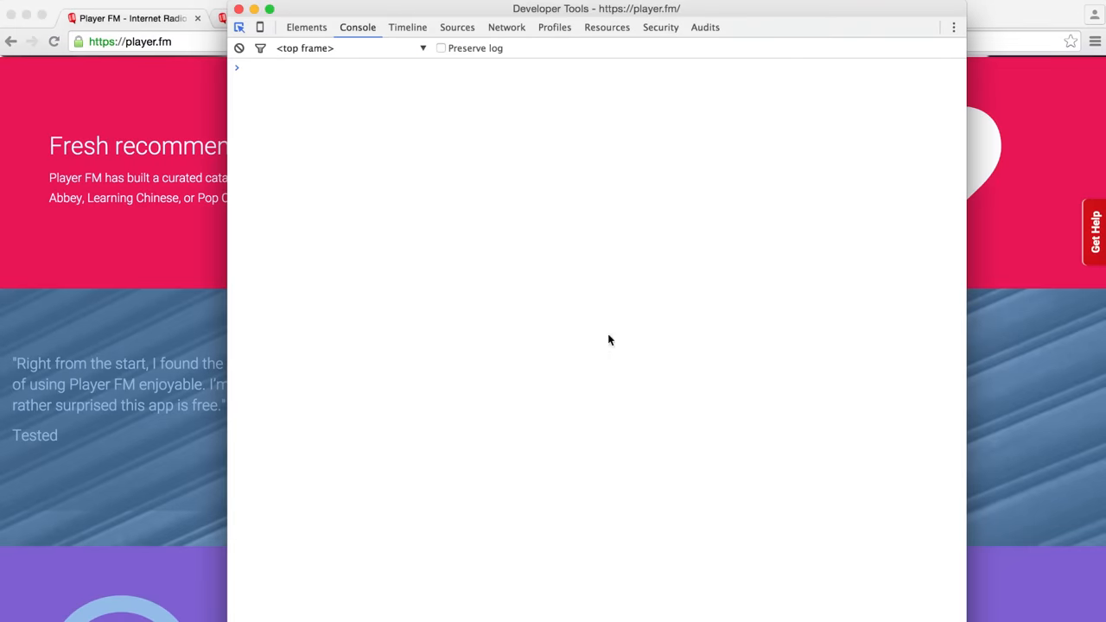
left_click(306, 27)
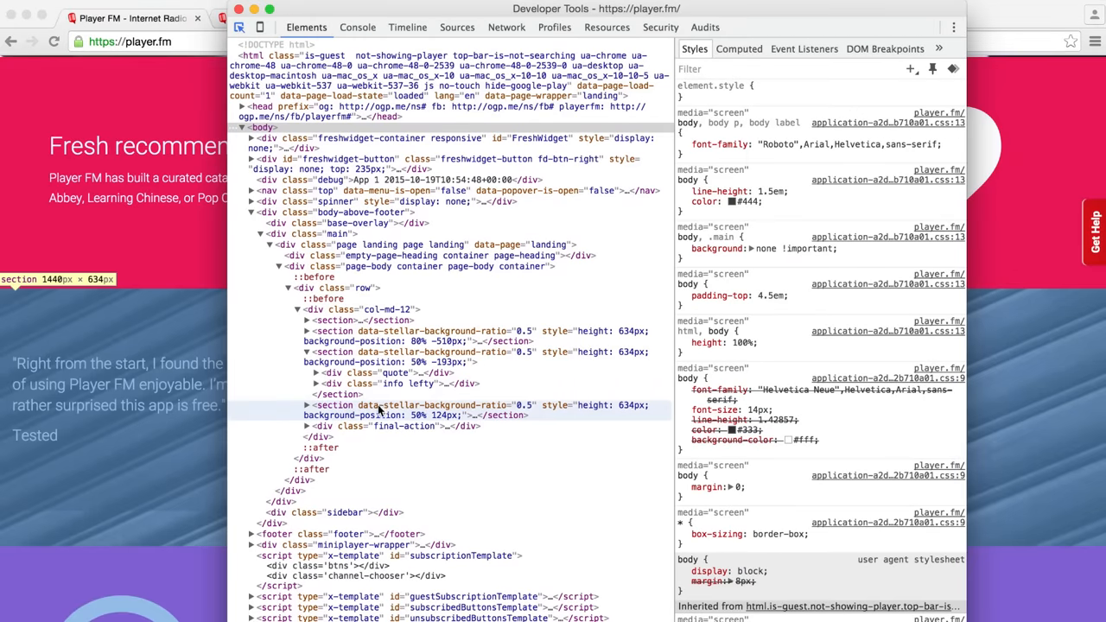
left_click(423, 405)
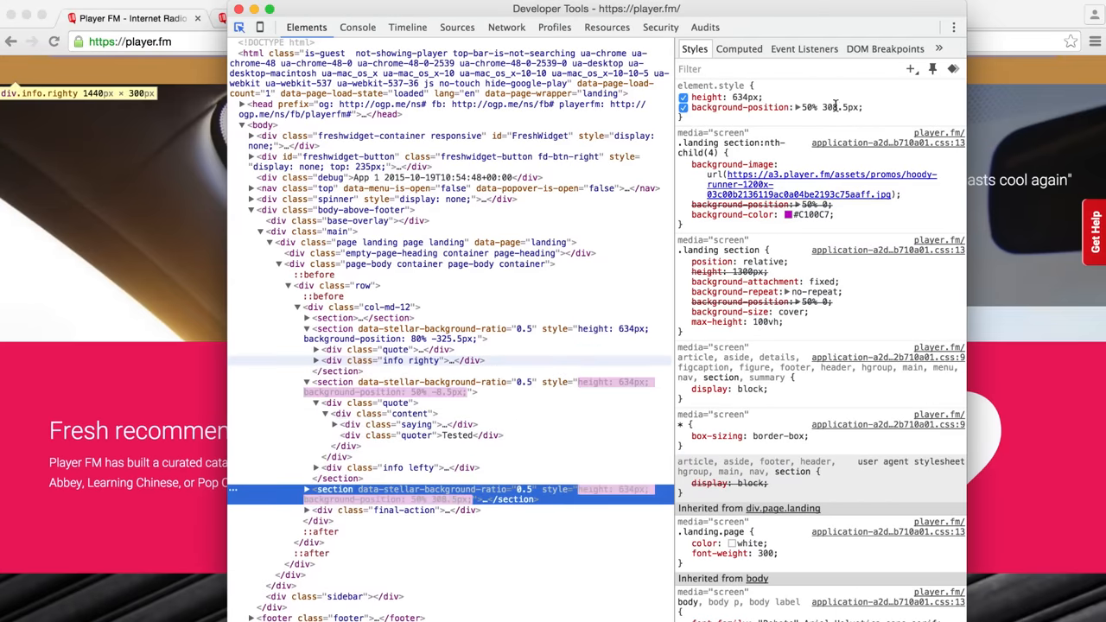
Add background-position: 50% 0 !important to the .landing section rule and check another section.
left_click(843, 107)
type("background-position:")
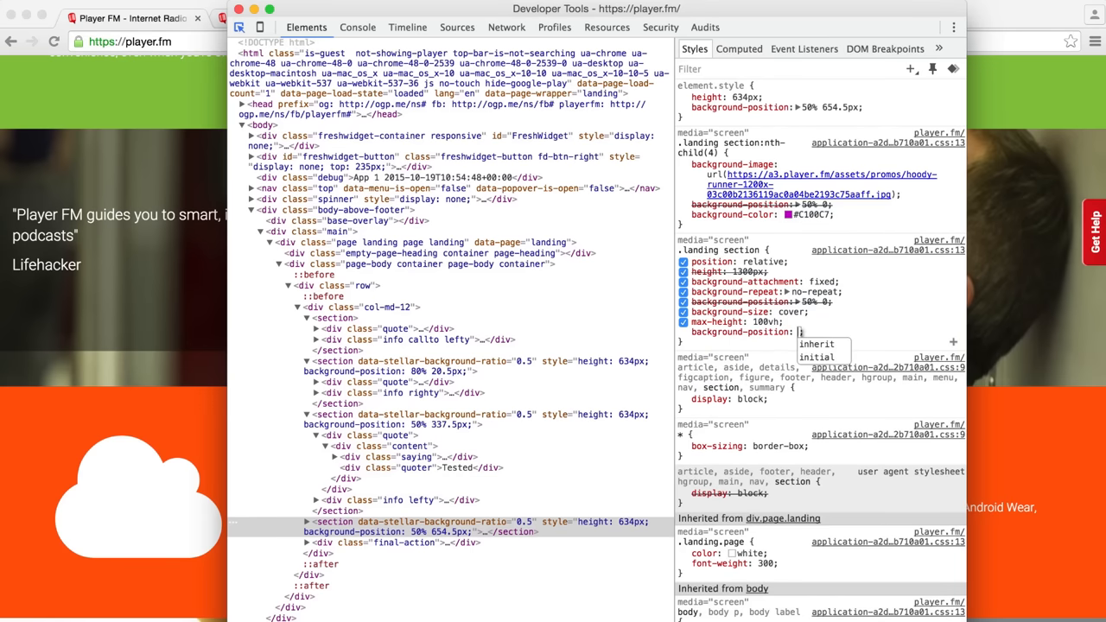
type("50% 0")
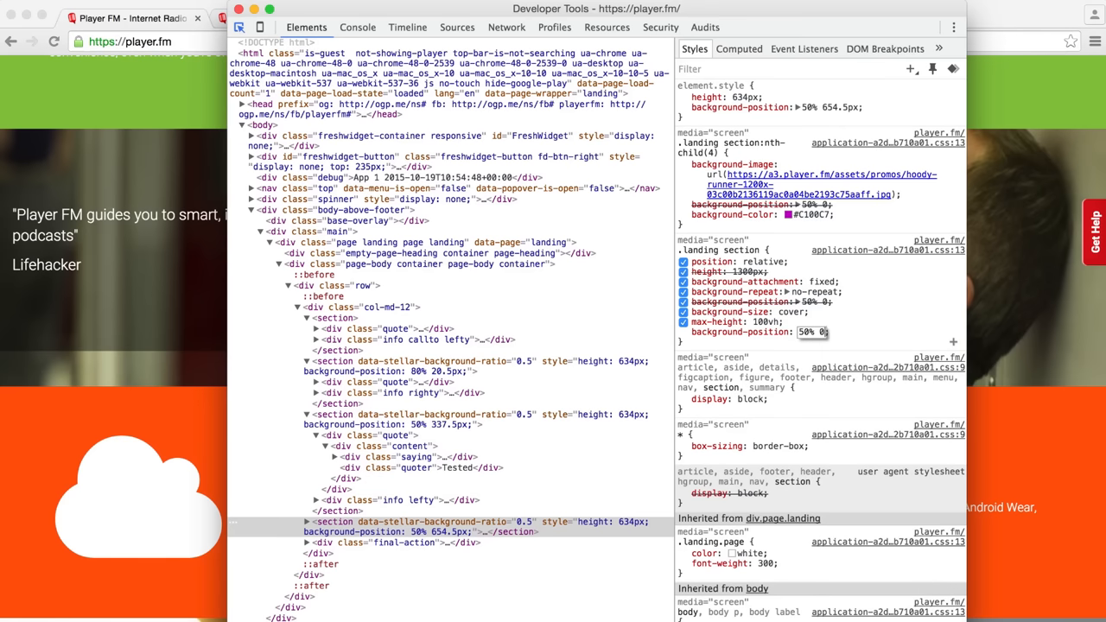
type("!important")
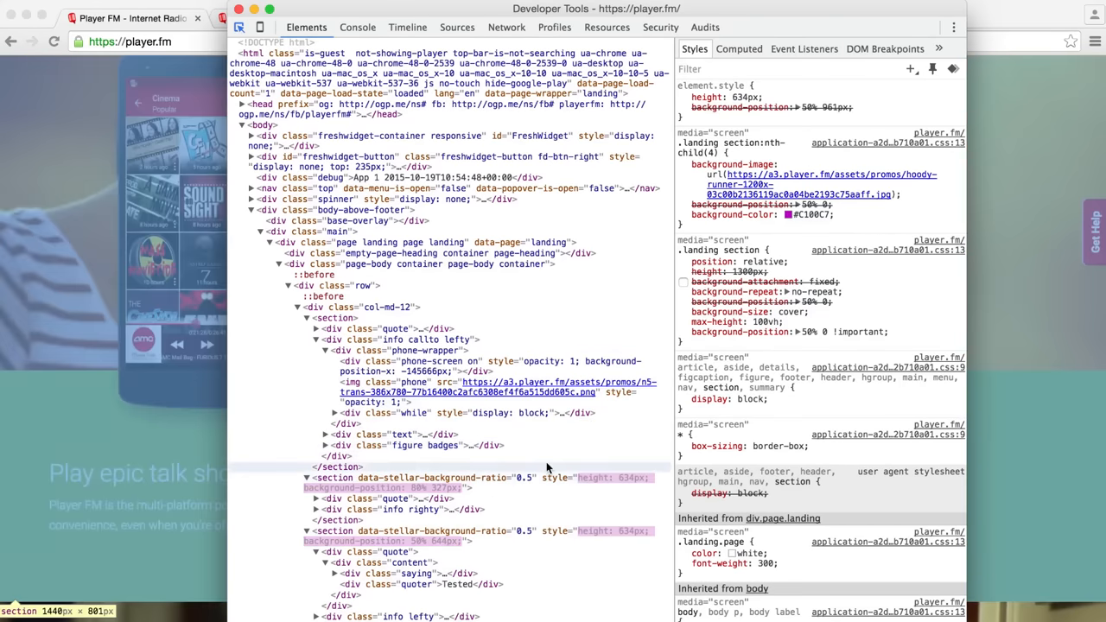
left_click(423, 480)
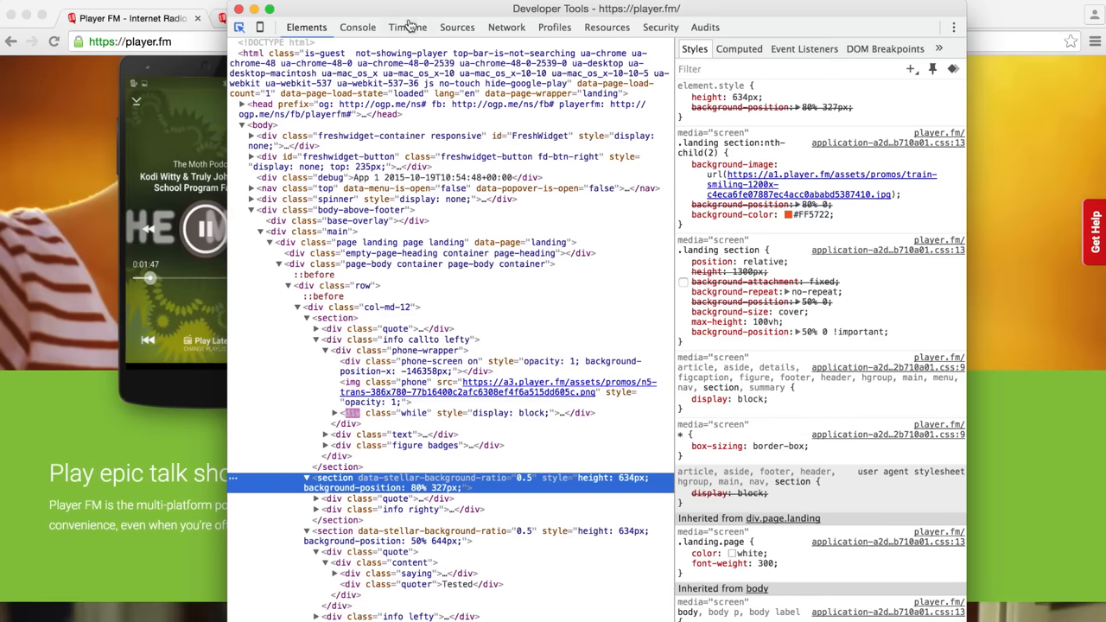
Record a fresh timeline, inspecting an Image Decode task and a frame now near 59 FPS.
left_click(408, 28)
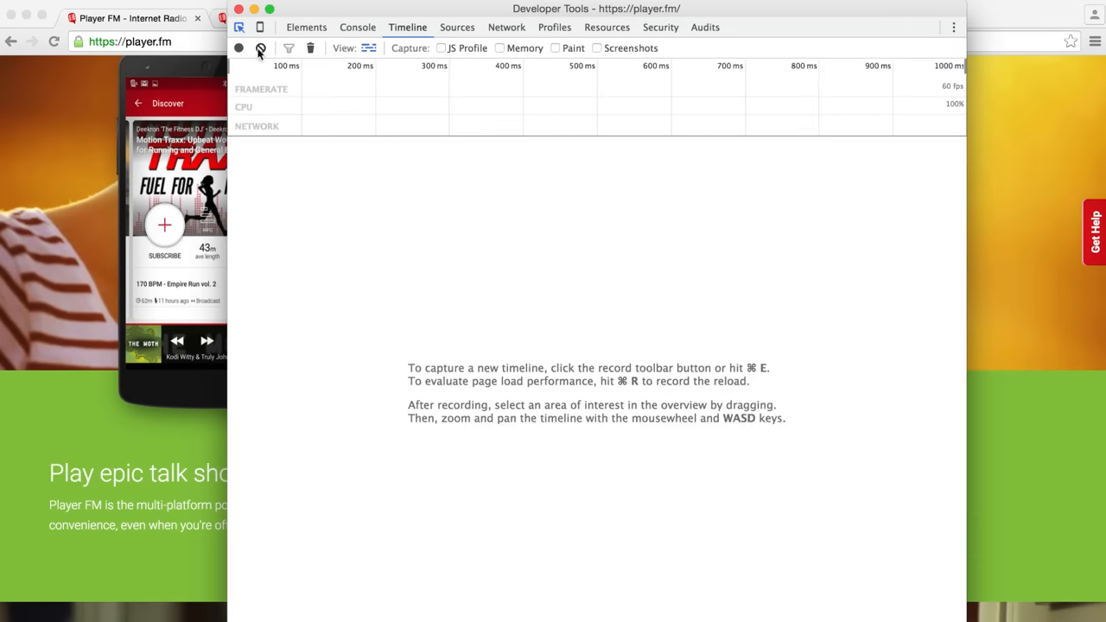
left_click(239, 49)
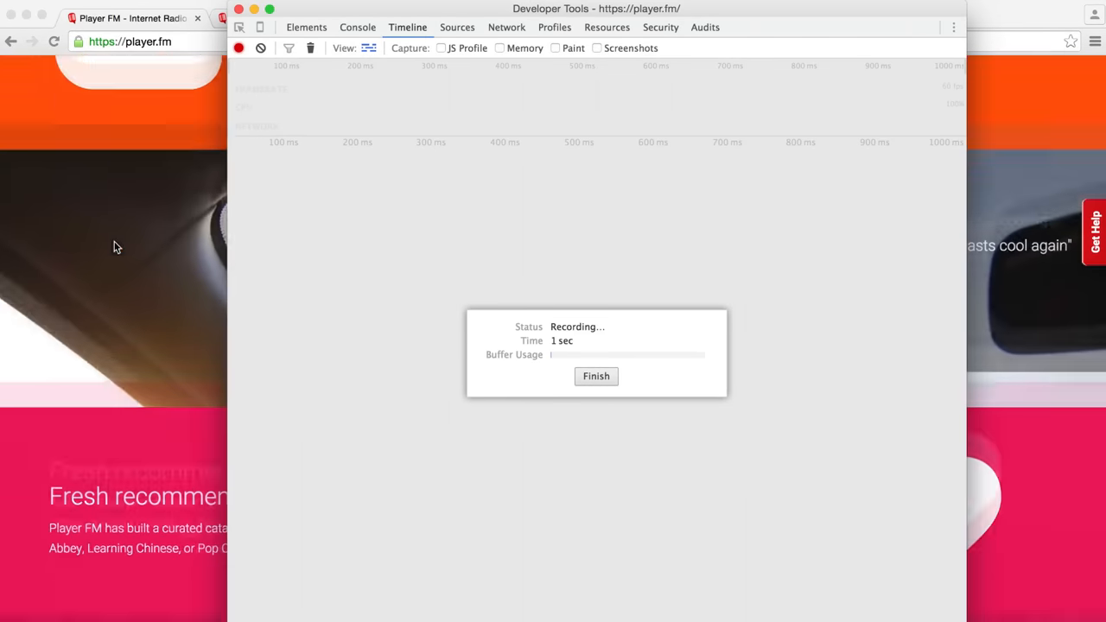
left_click(594, 377)
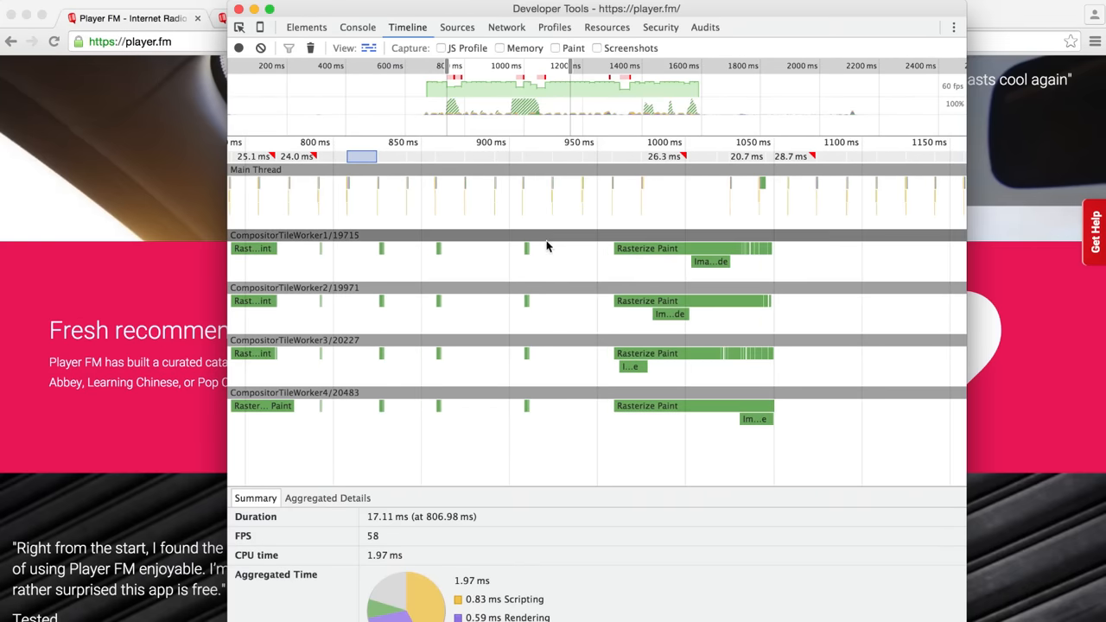
left_click(671, 315)
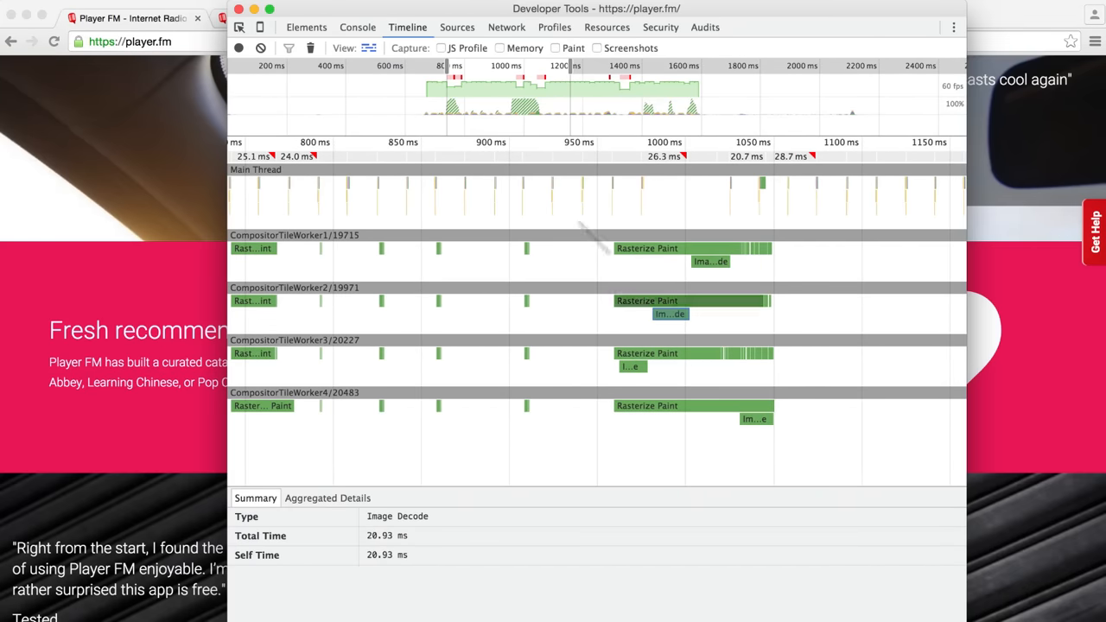
left_click(390, 155)
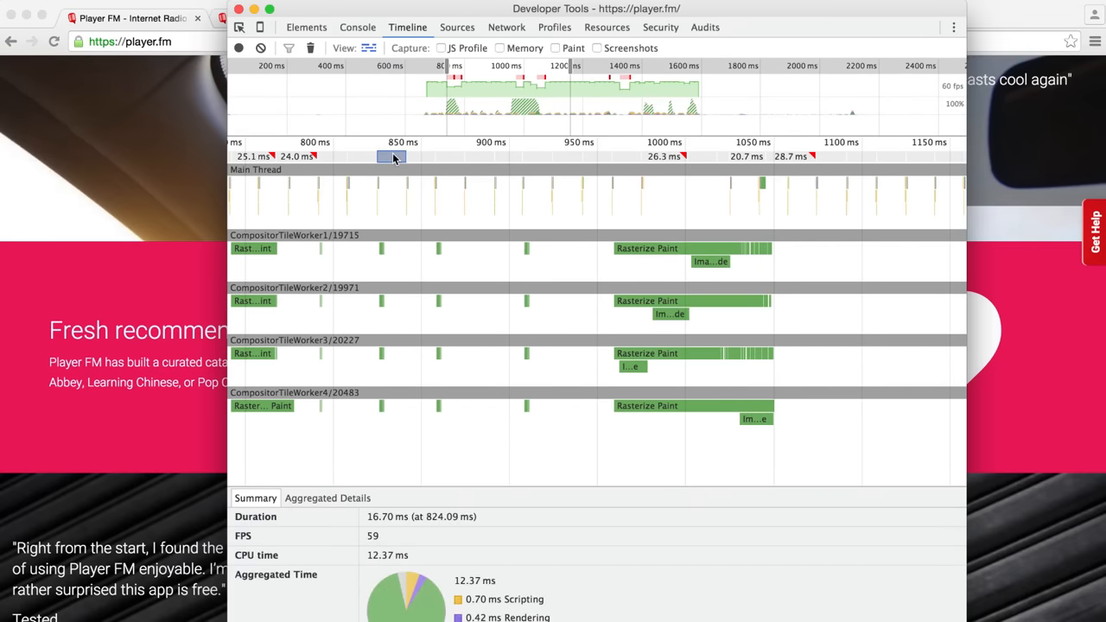
left_click(584, 17)
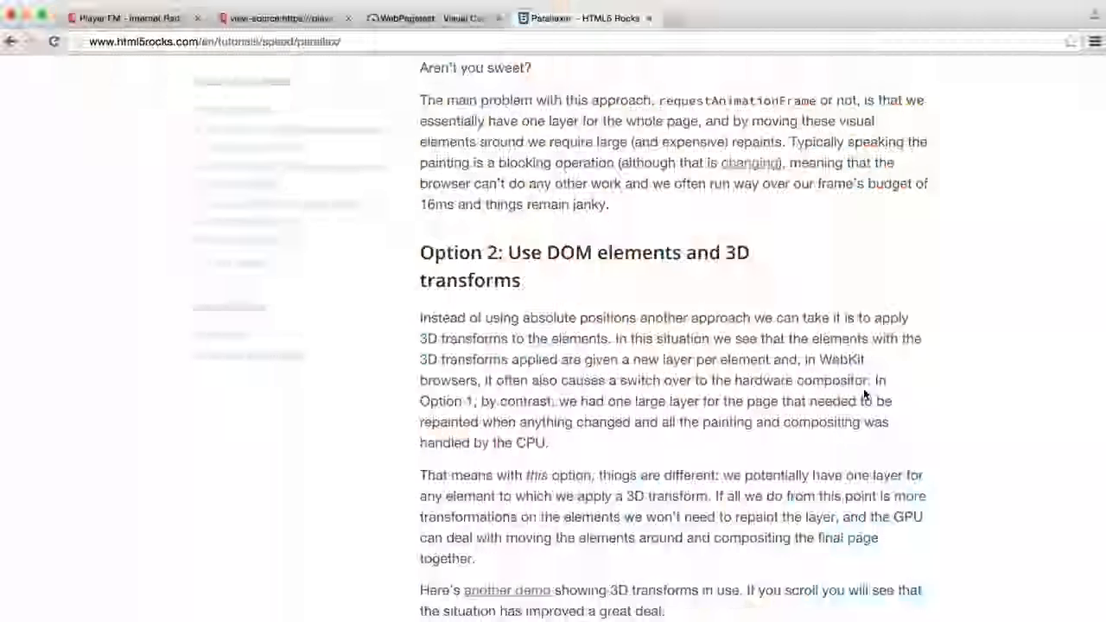
Scroll to the article's Option 2 and follow the 'another demo' 3D-transforms link.
scroll("down", 3)
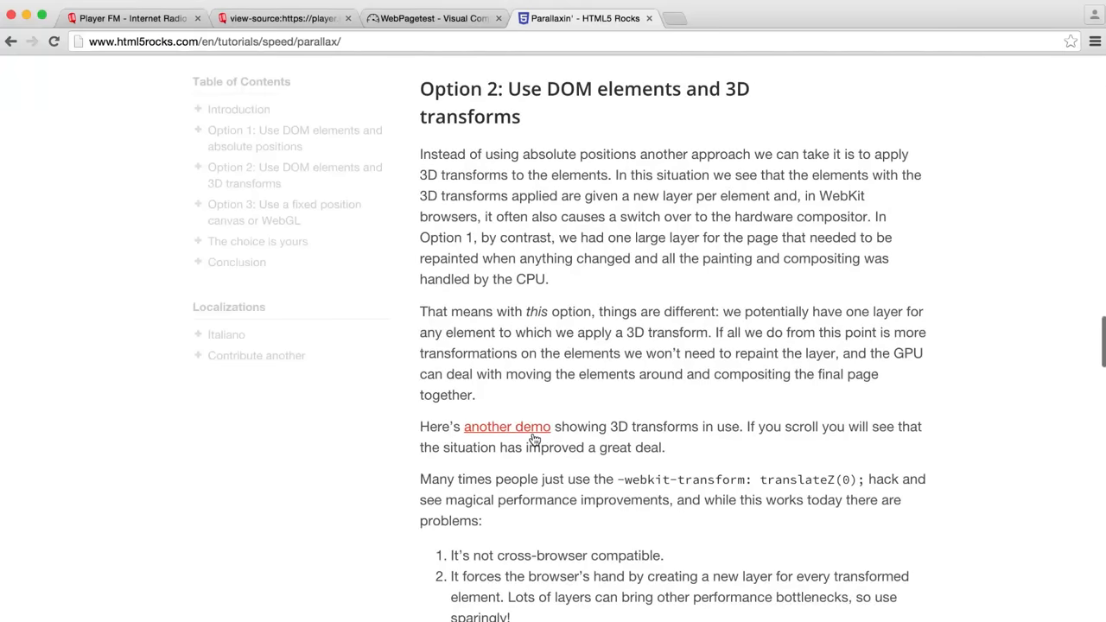
left_click(506, 425)
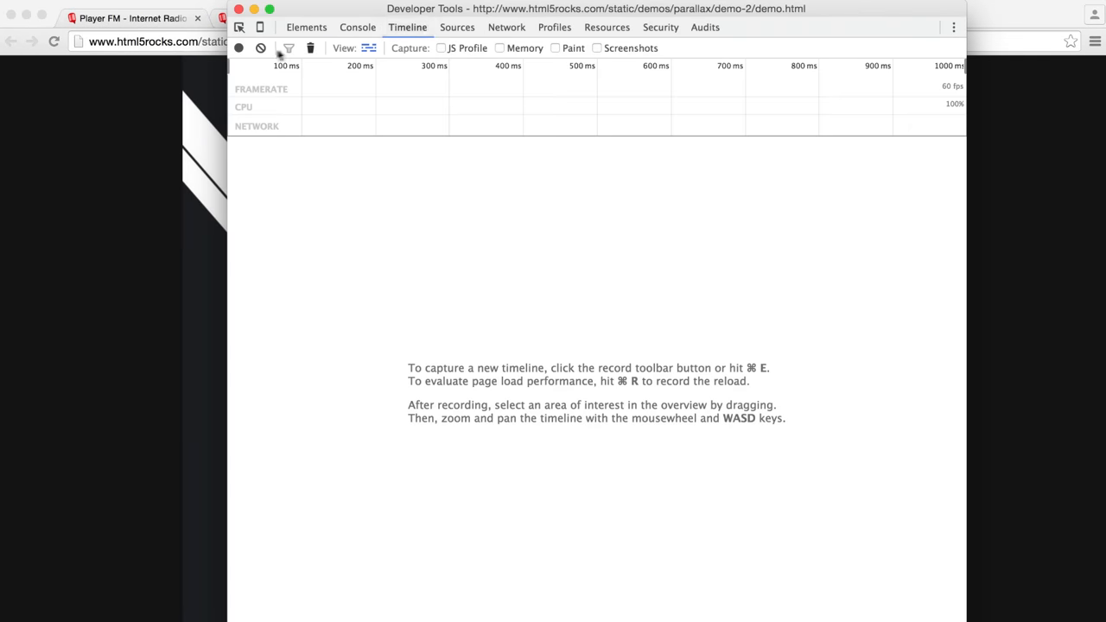
Start and stop a Timeline recording on the parallax demo page.
left_click(239, 48)
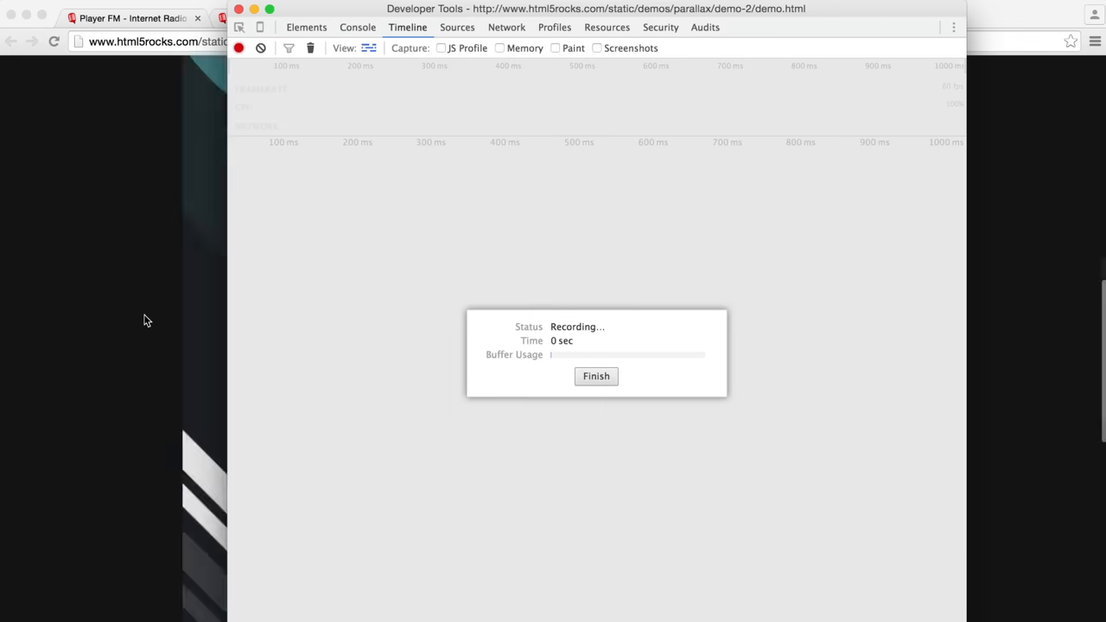
left_click(239, 49)
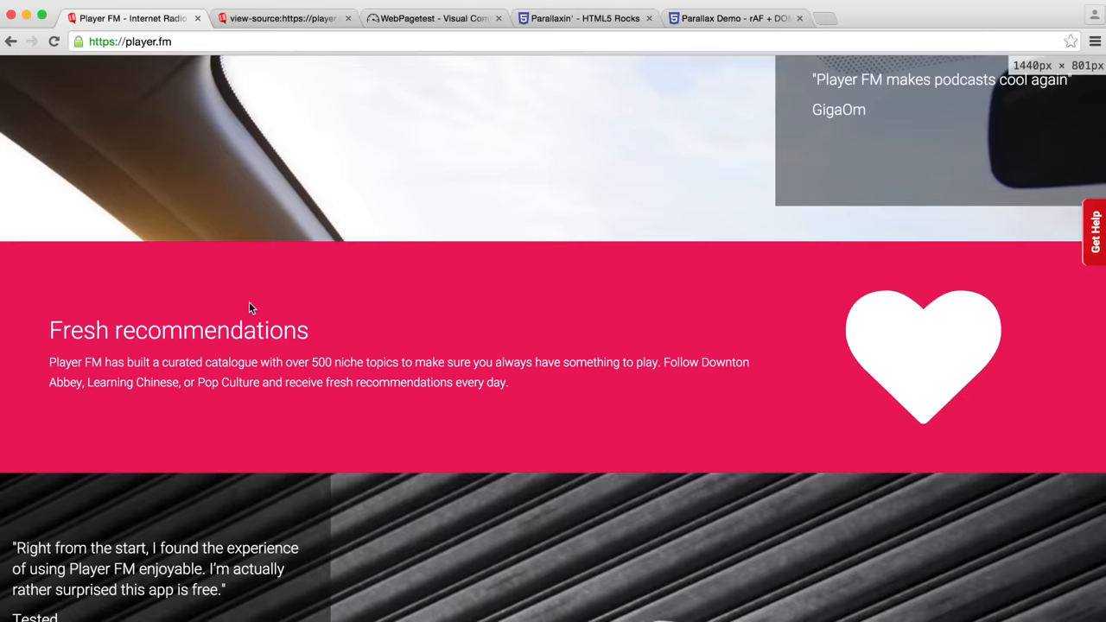
Scroll the HTTP 203 Podcast series page down to 'Similar to HTTP 203 Podcast' and back up.
scroll("down", 3)
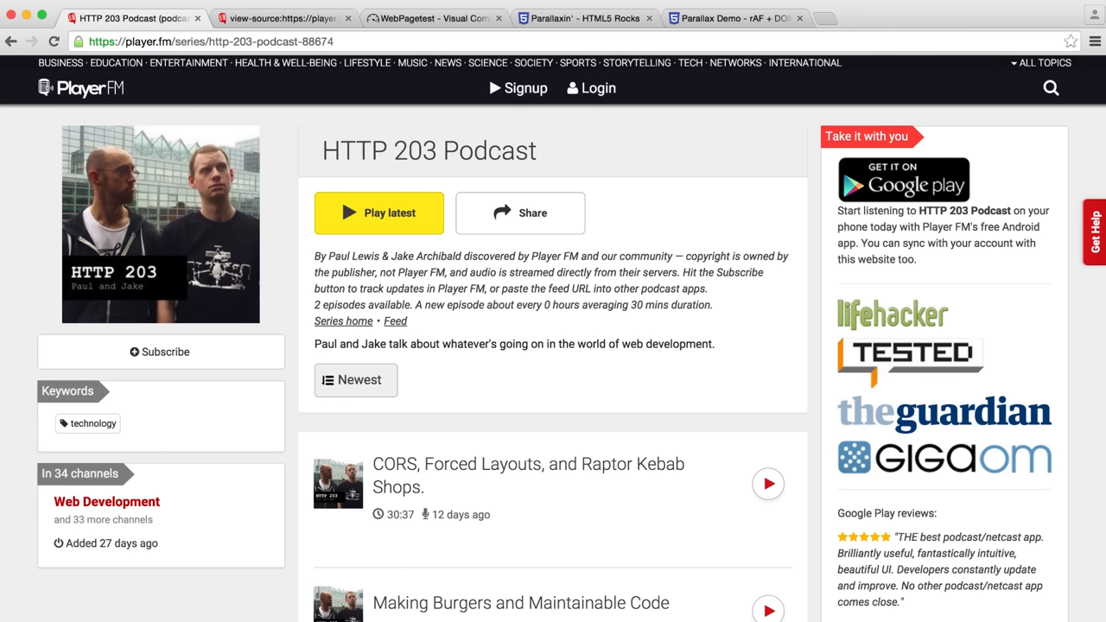
scroll("down", 3)
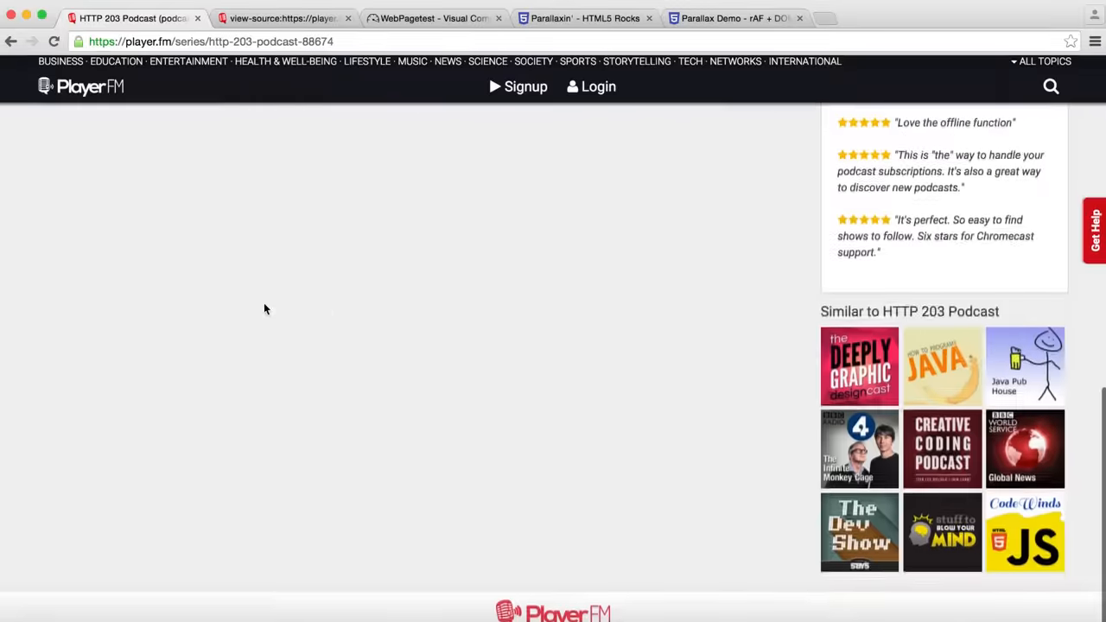
scroll("up", 3)
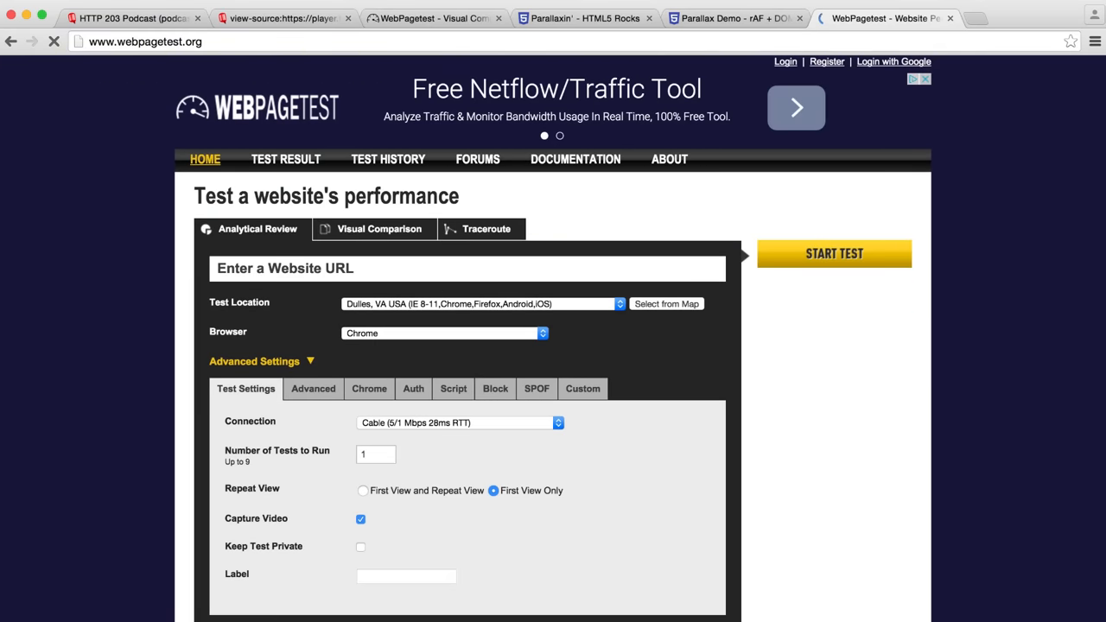
type("https://player.fm/series/http-203-podcast-88674")
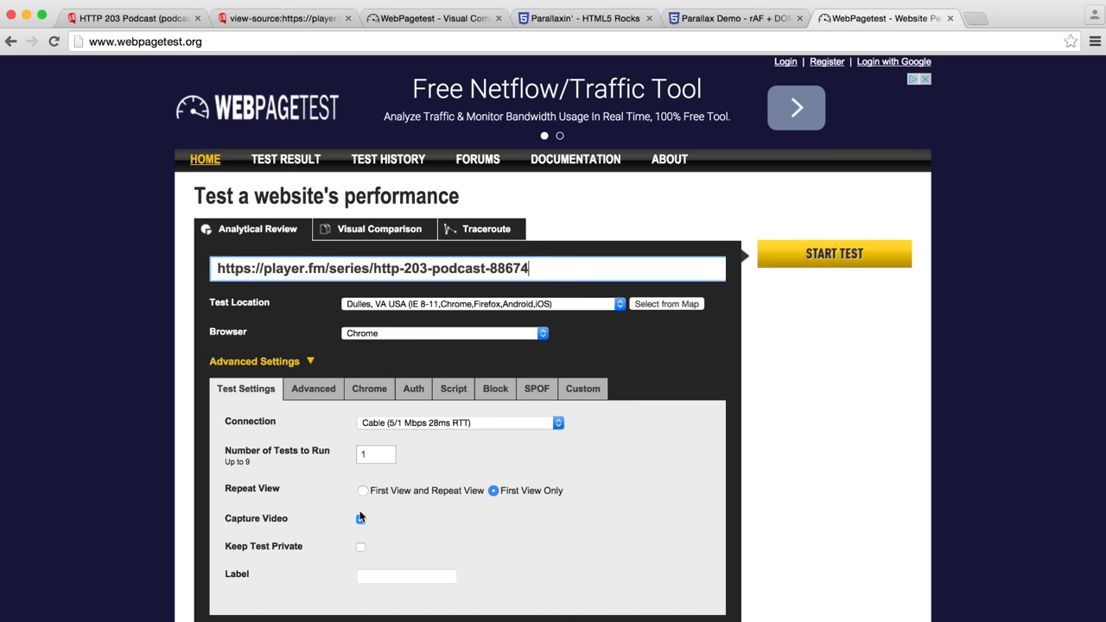
left_click(359, 519)
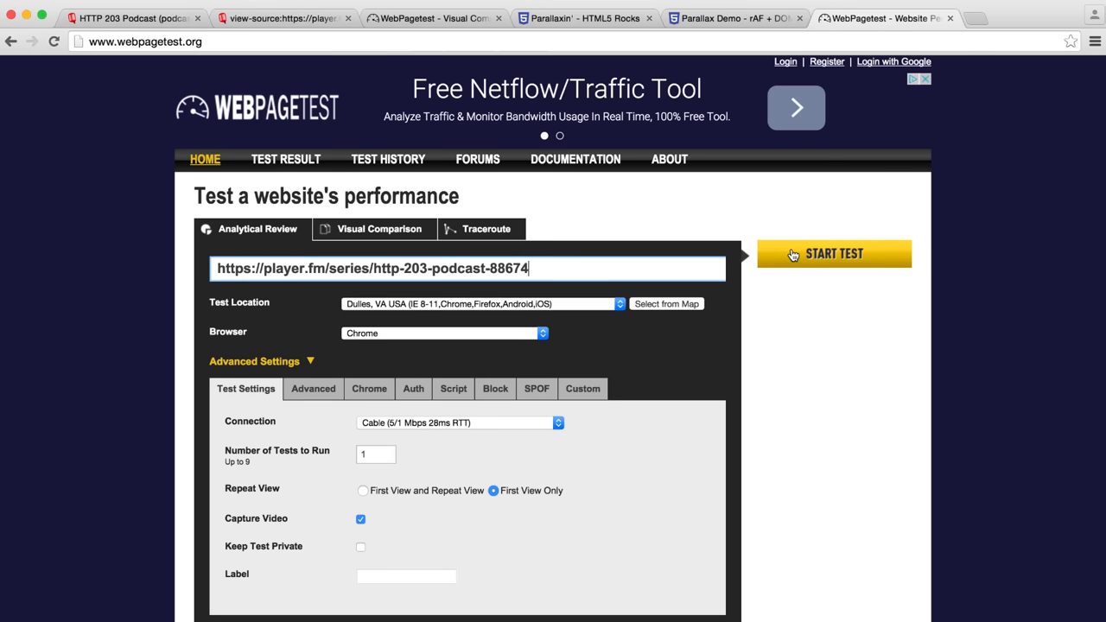
left_click(833, 252)
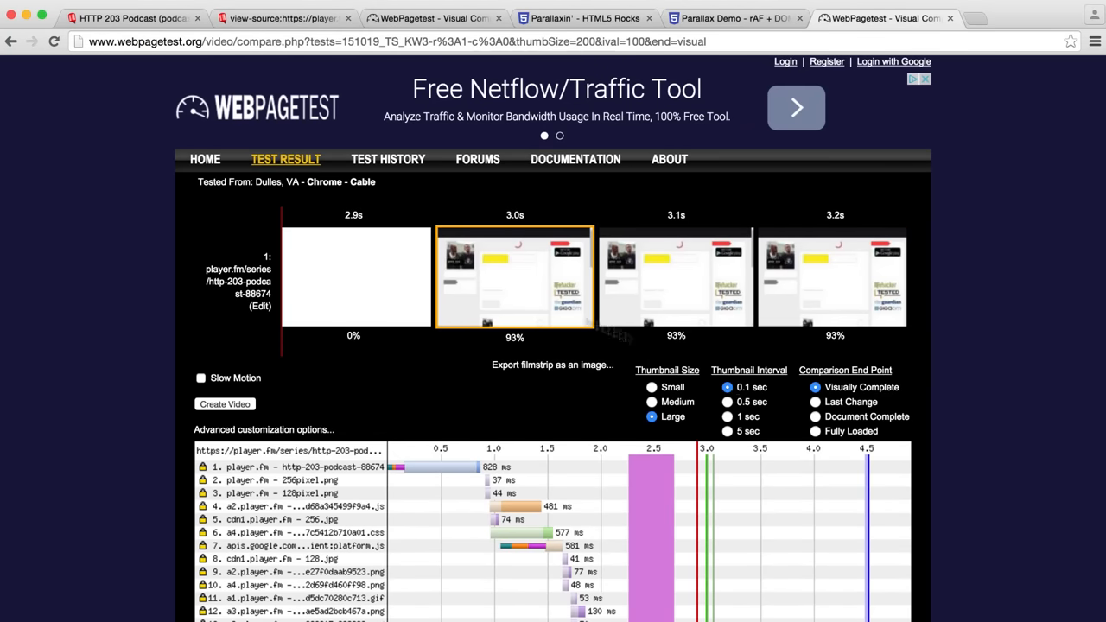
scroll("down", 3)
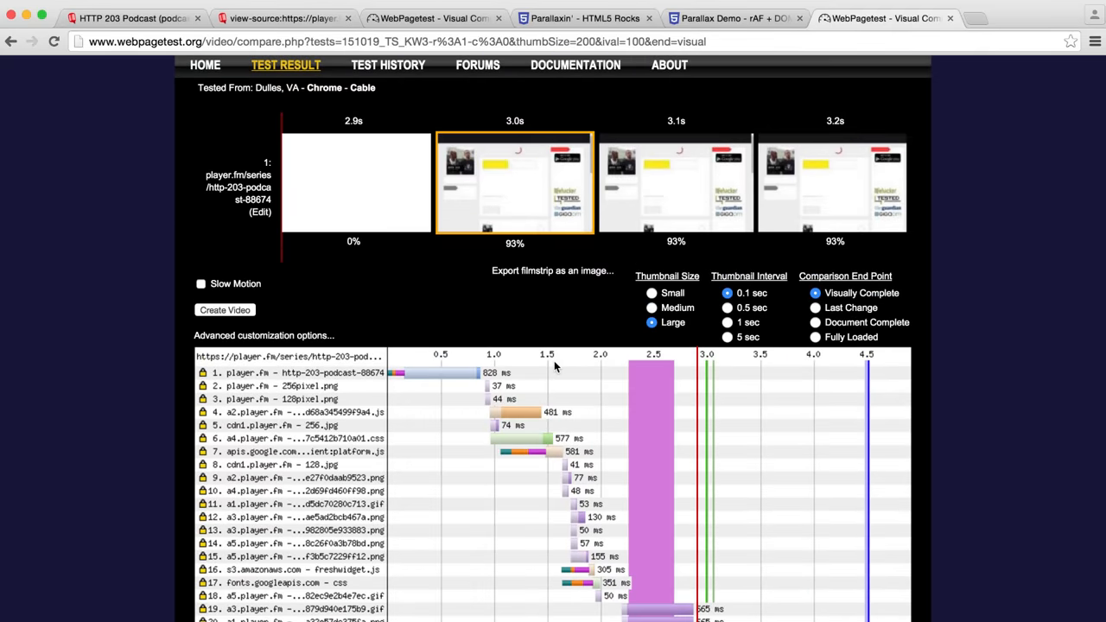
scroll("down", 3)
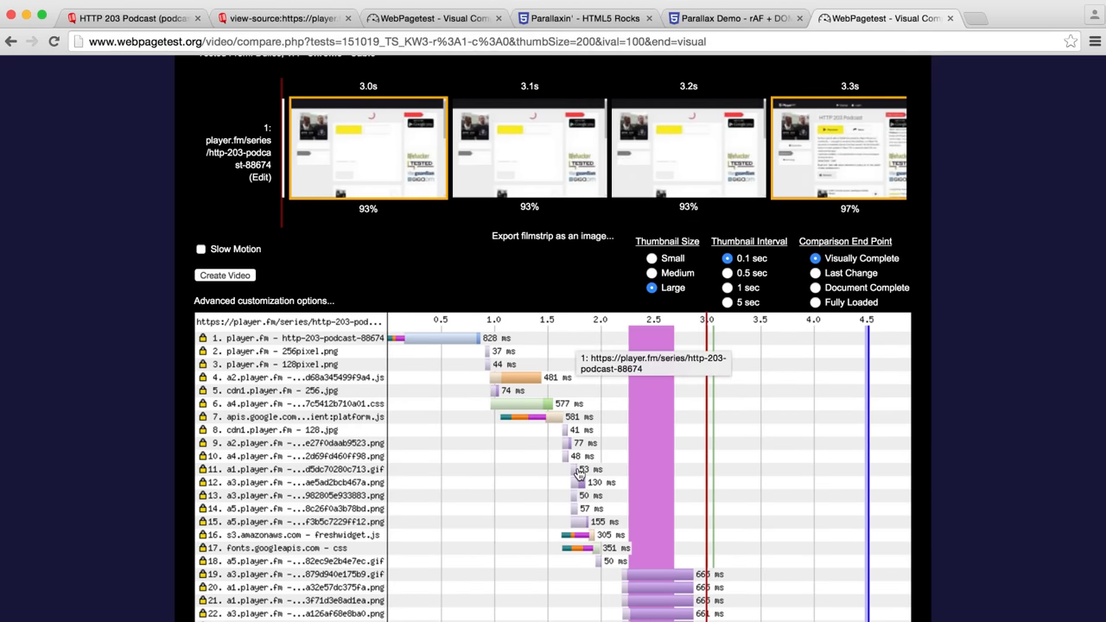
scroll("down", 3)
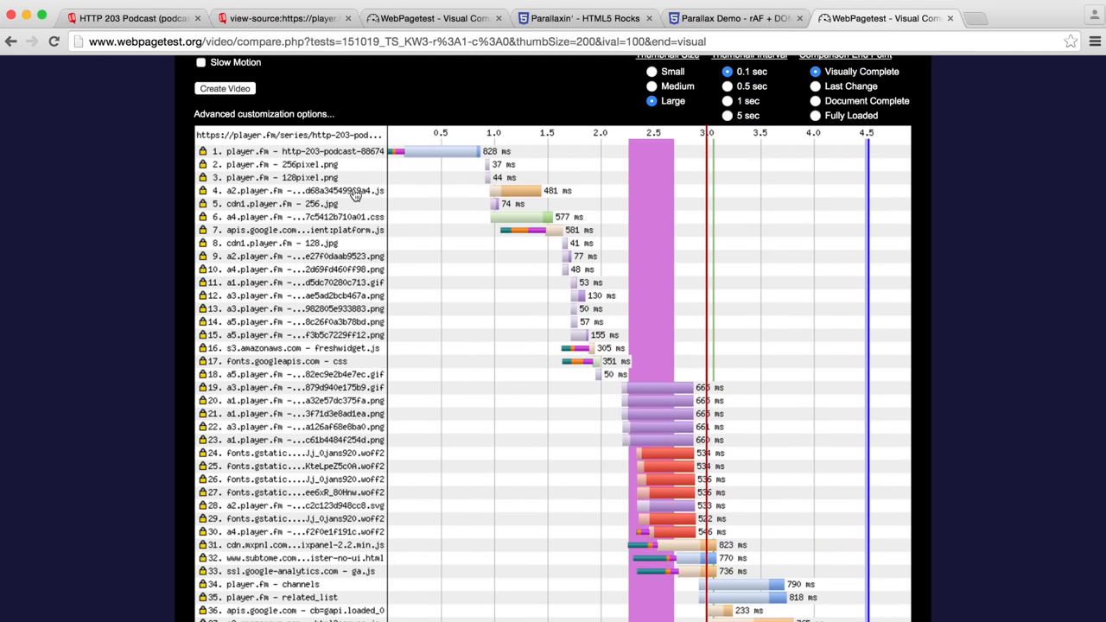
mouse_move(353, 223)
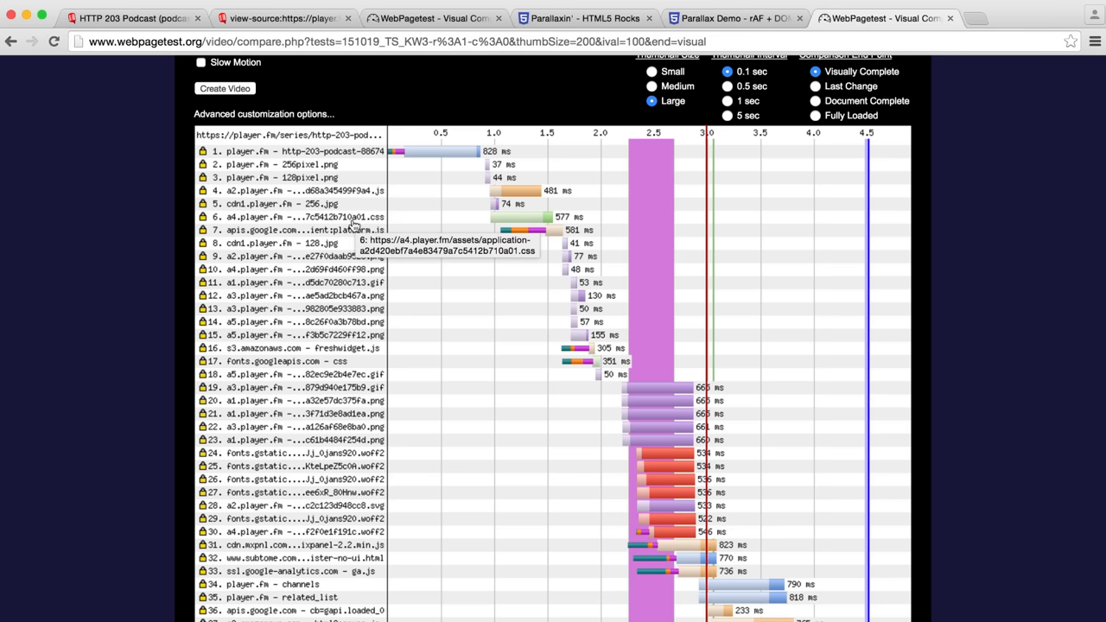
mouse_move(360, 343)
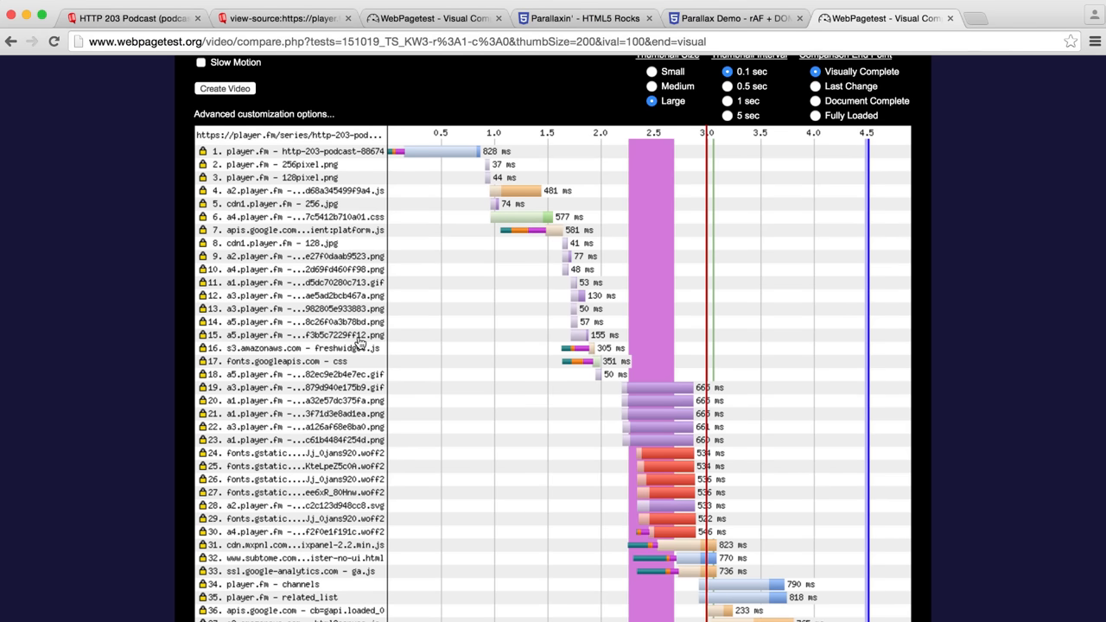
mouse_move(356, 337)
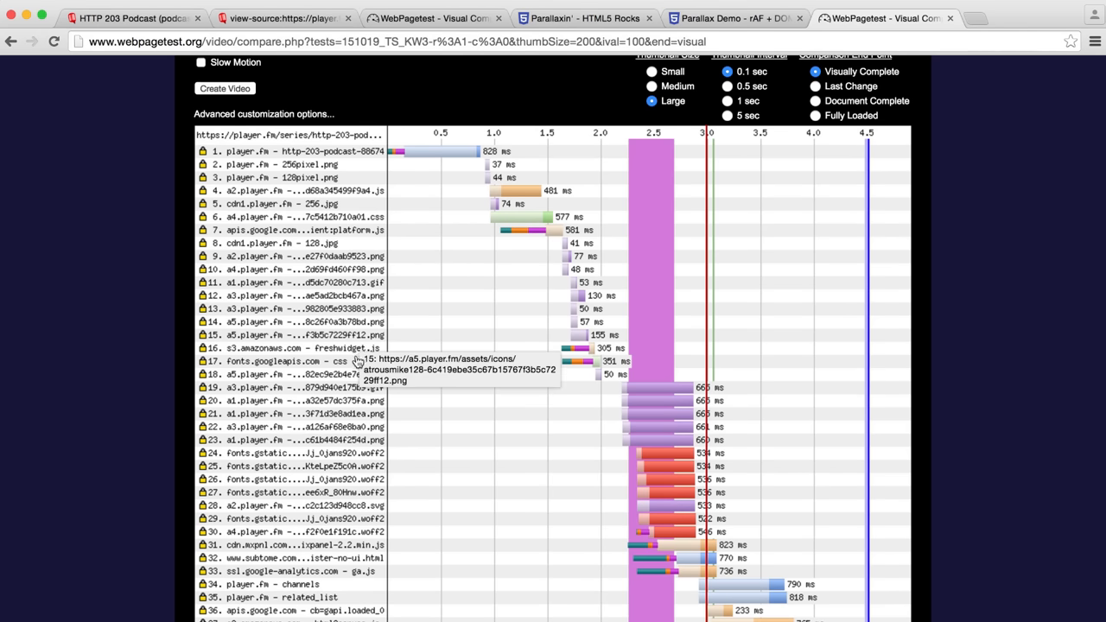
mouse_move(354, 477)
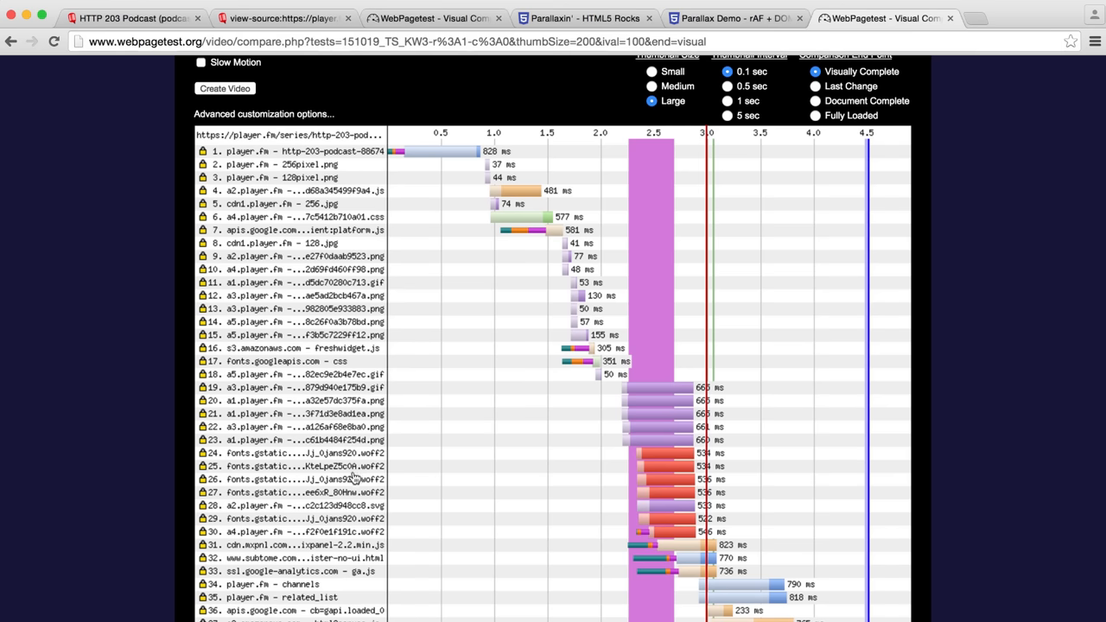
mouse_move(353, 549)
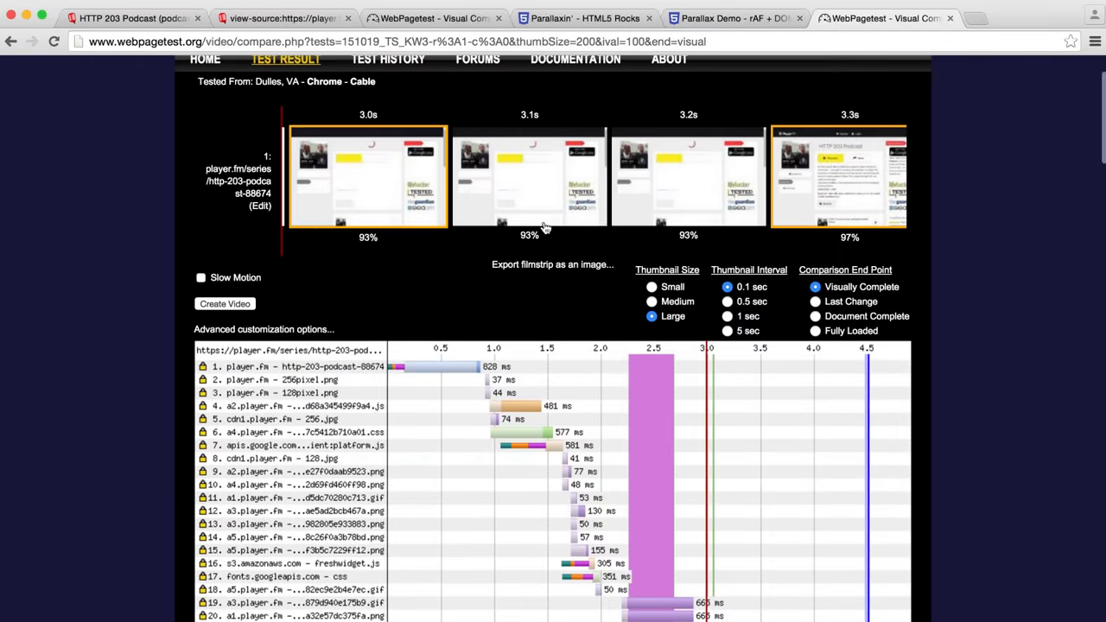
mouse_move(807, 200)
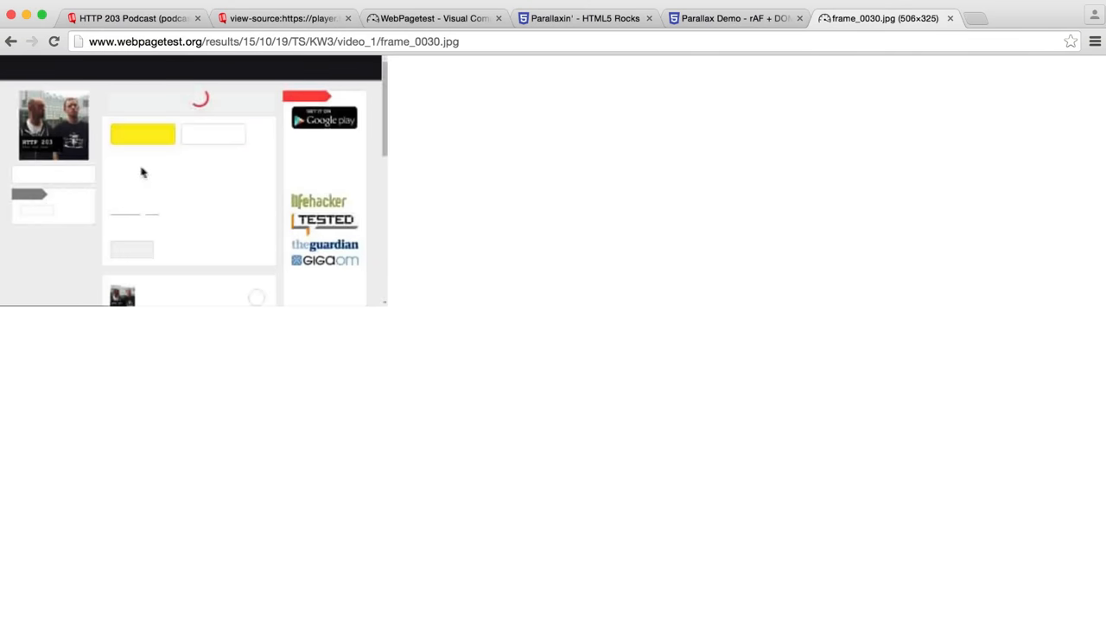
mouse_move(199, 239)
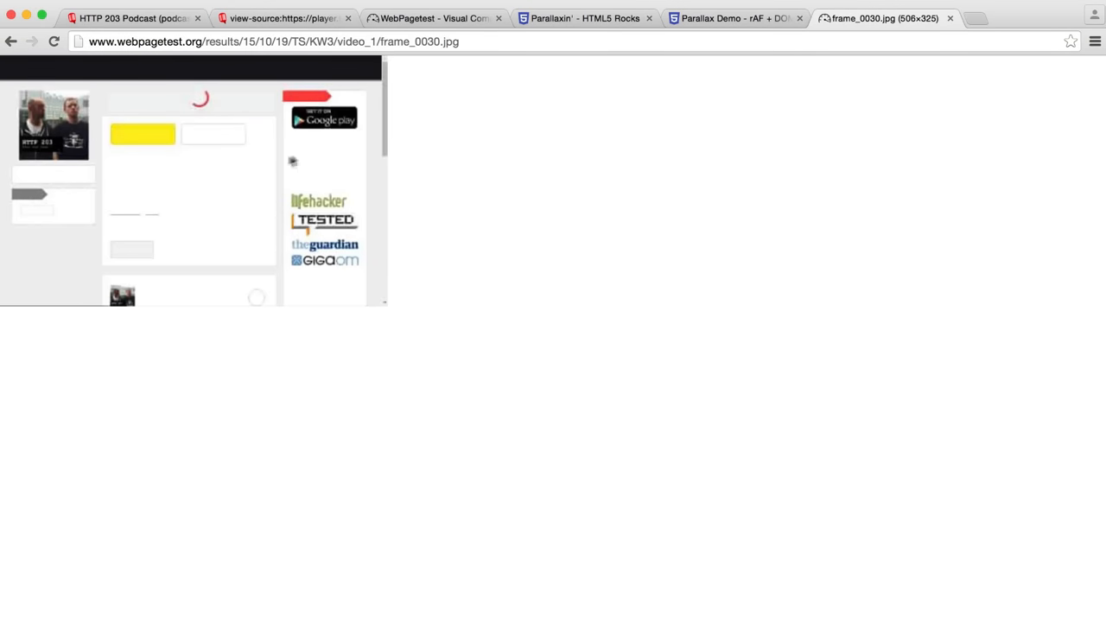
mouse_move(201, 196)
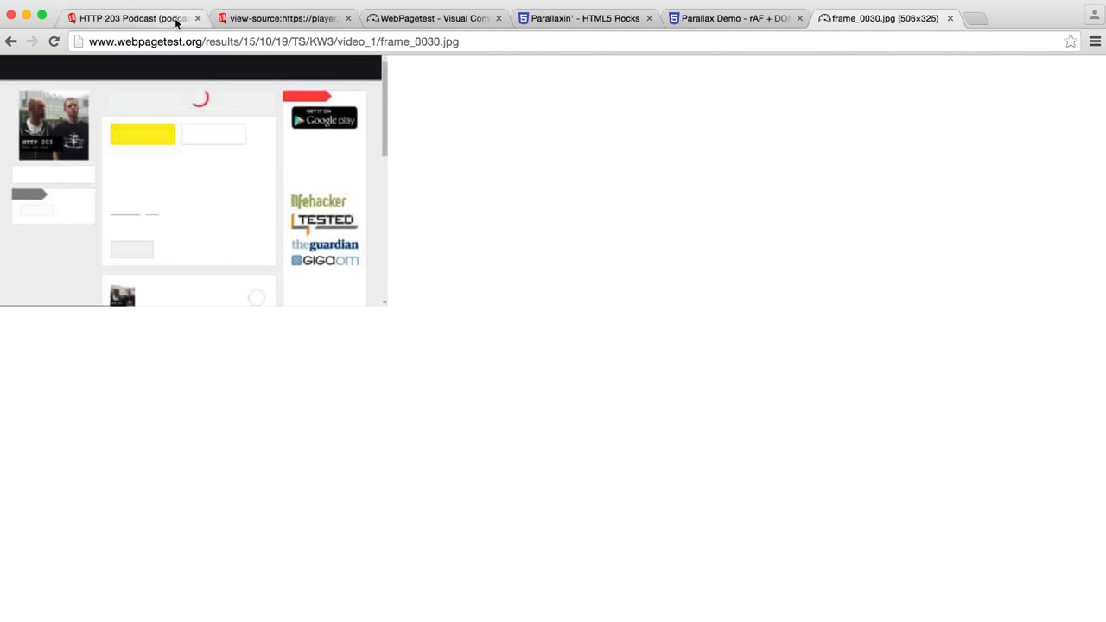
Switch back to the live Player FM HTTP 203 Podcast page, fully rendered.
left_click(130, 17)
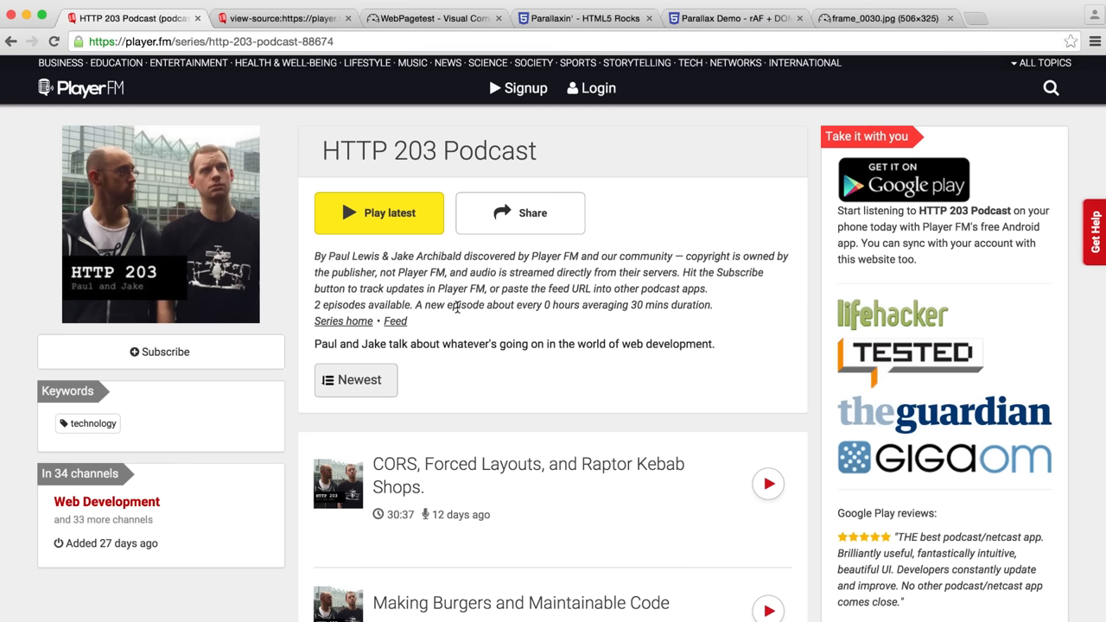
mouse_move(471, 317)
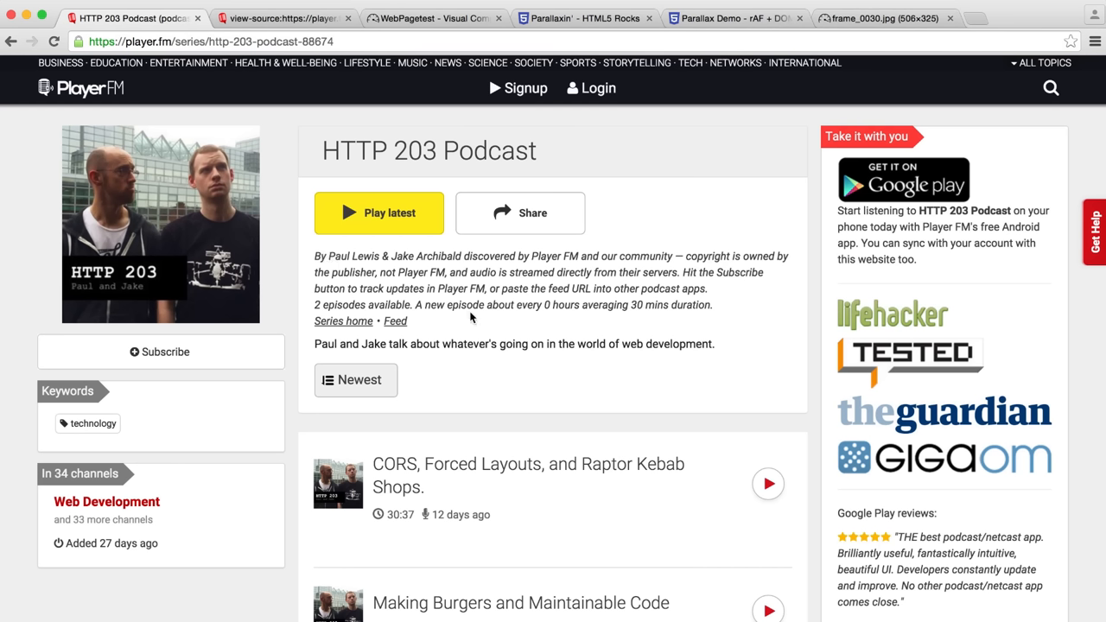